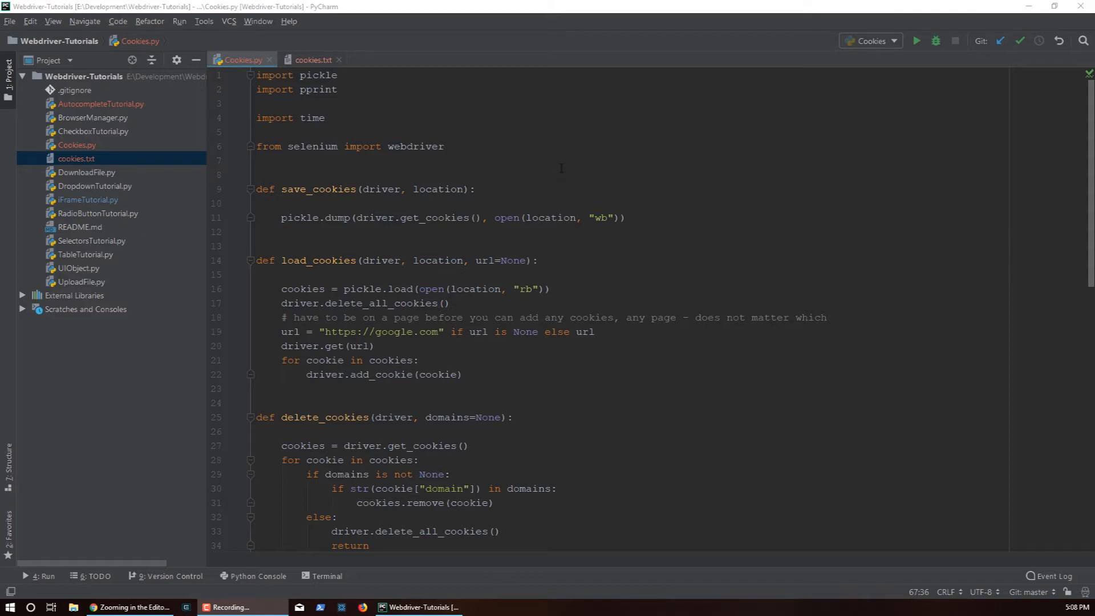
mouse_move(579, 175)
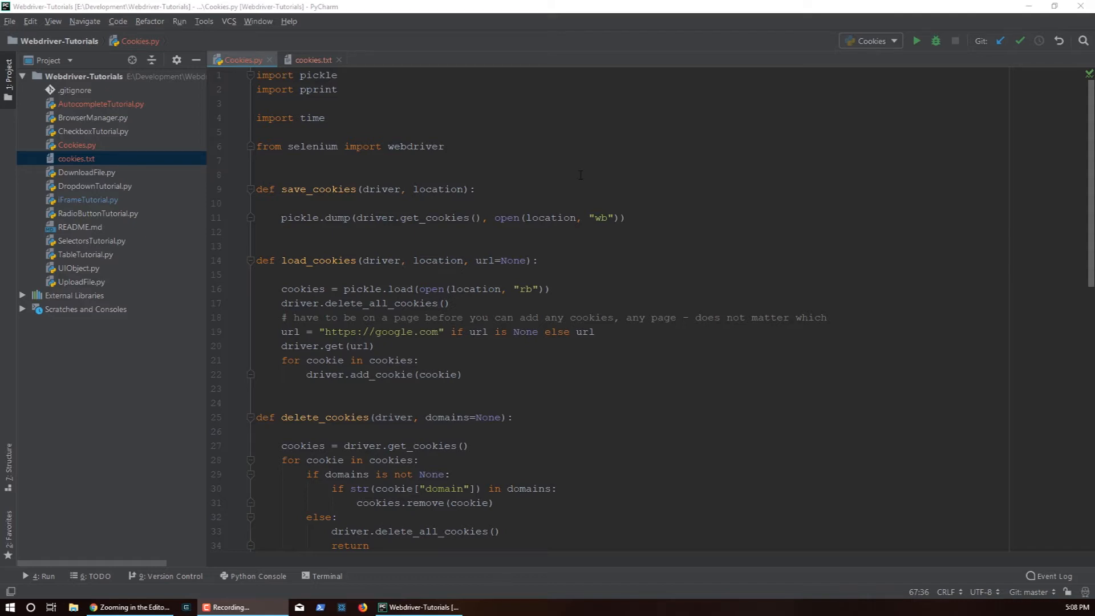
mouse_move(489, 129)
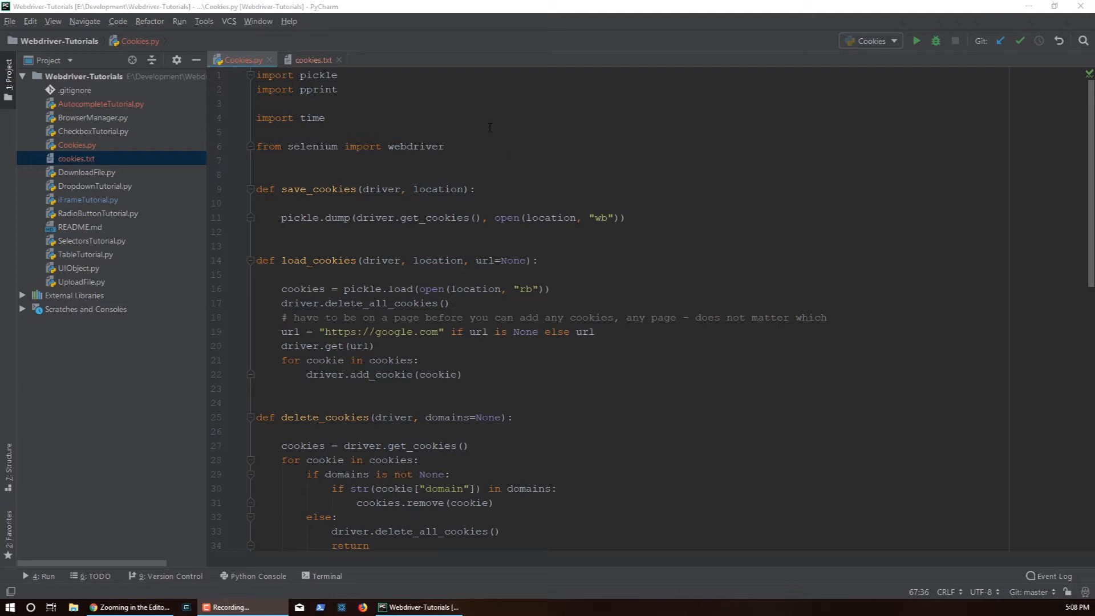
- Examine the save_cookies function, its driver parameter and its get_cookies call in Cookies.py
left_click(258, 132)
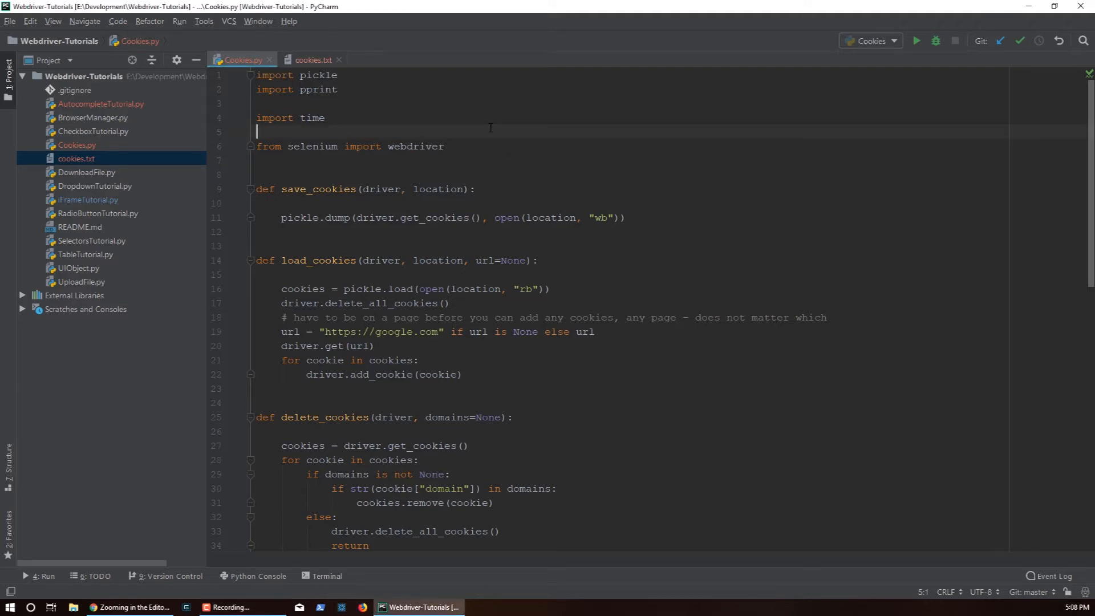
mouse_move(765, 140)
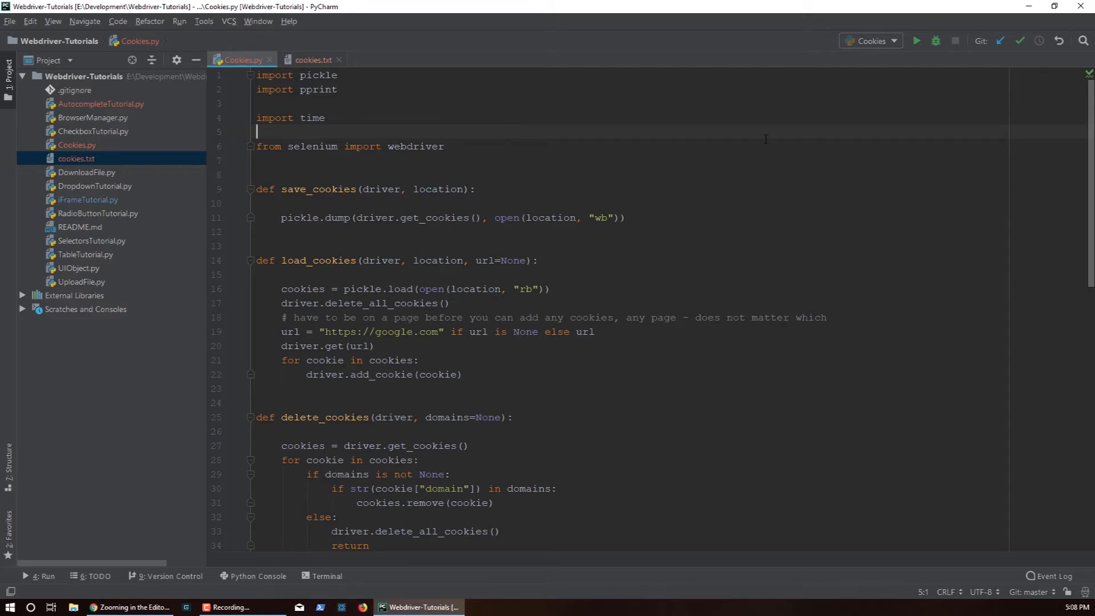
mouse_move(458, 146)
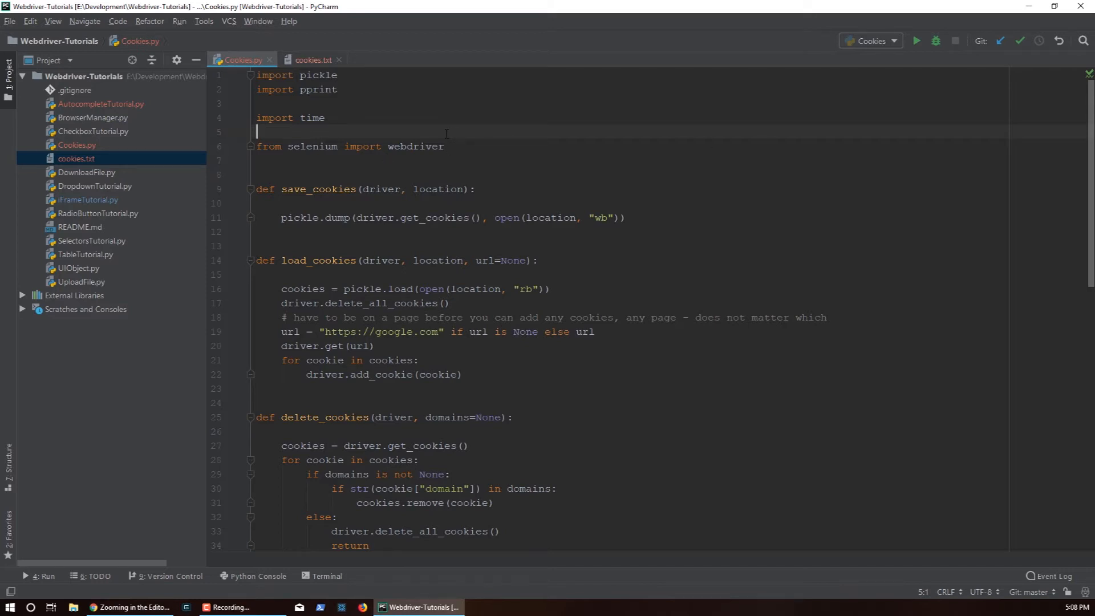
mouse_move(375, 110)
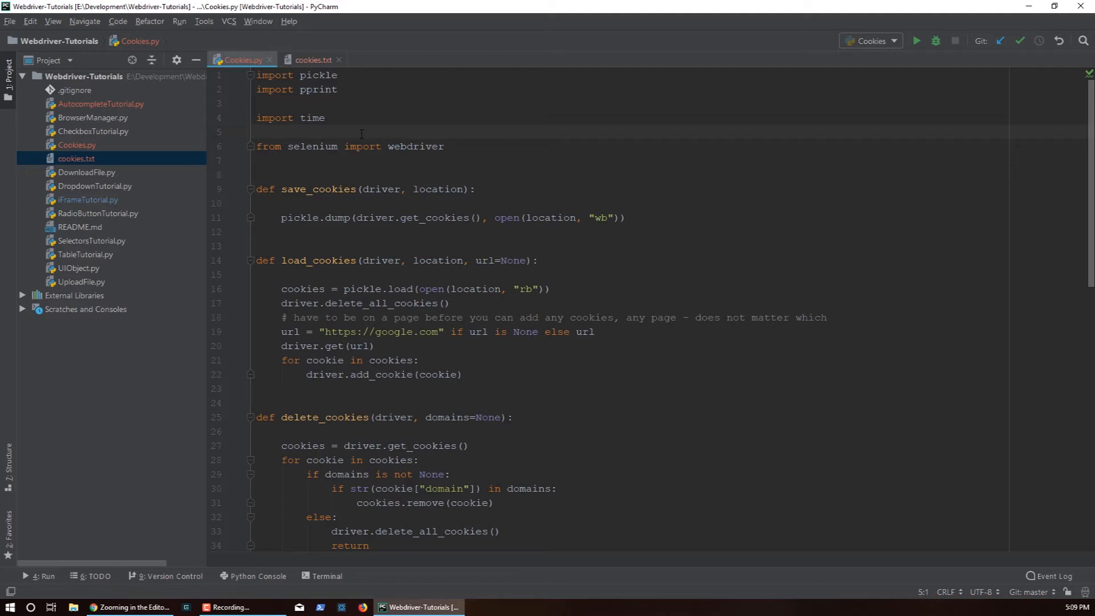
left_click(257, 131)
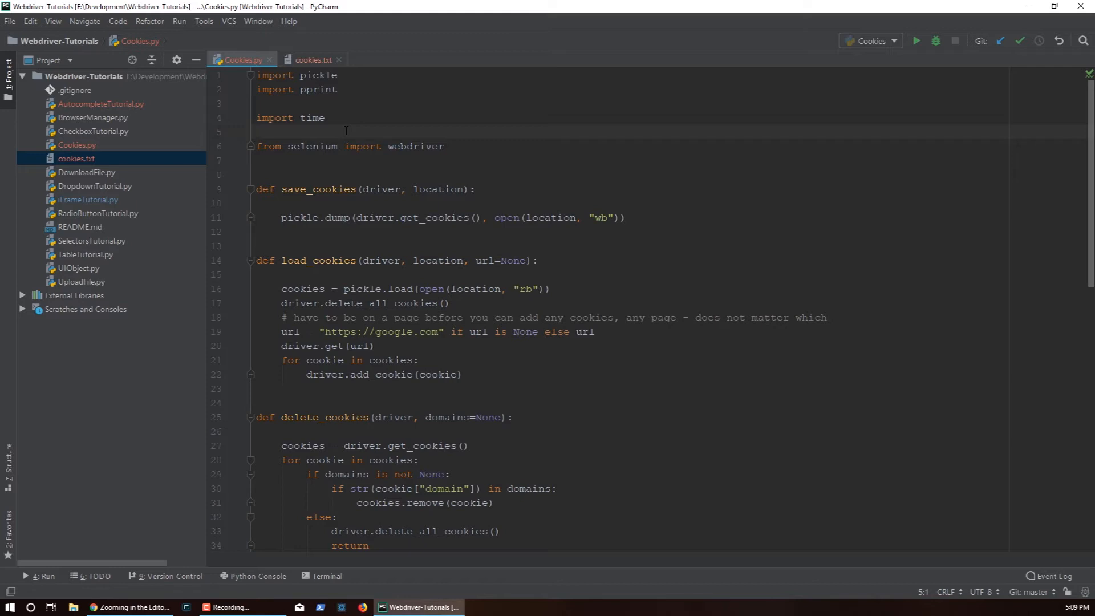
left_click(257, 131)
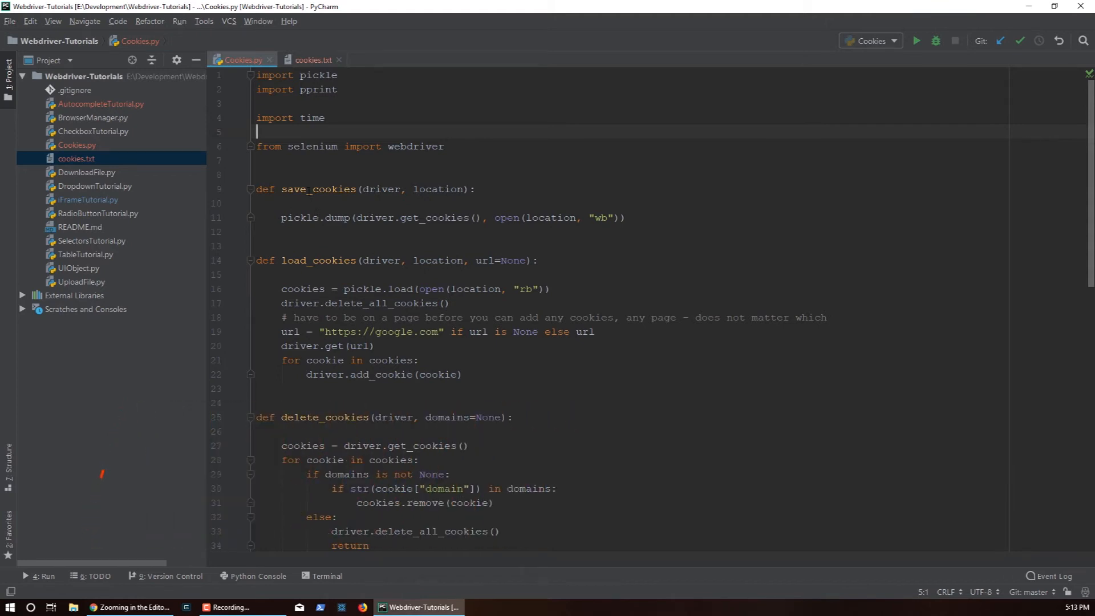
double_click(318, 188)
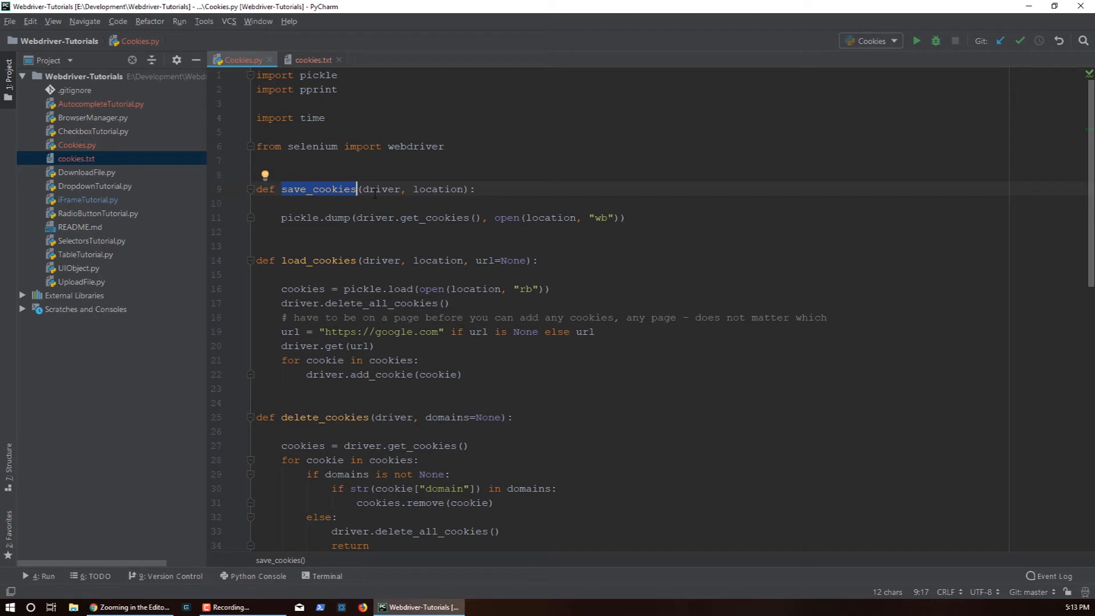
double_click(380, 189)
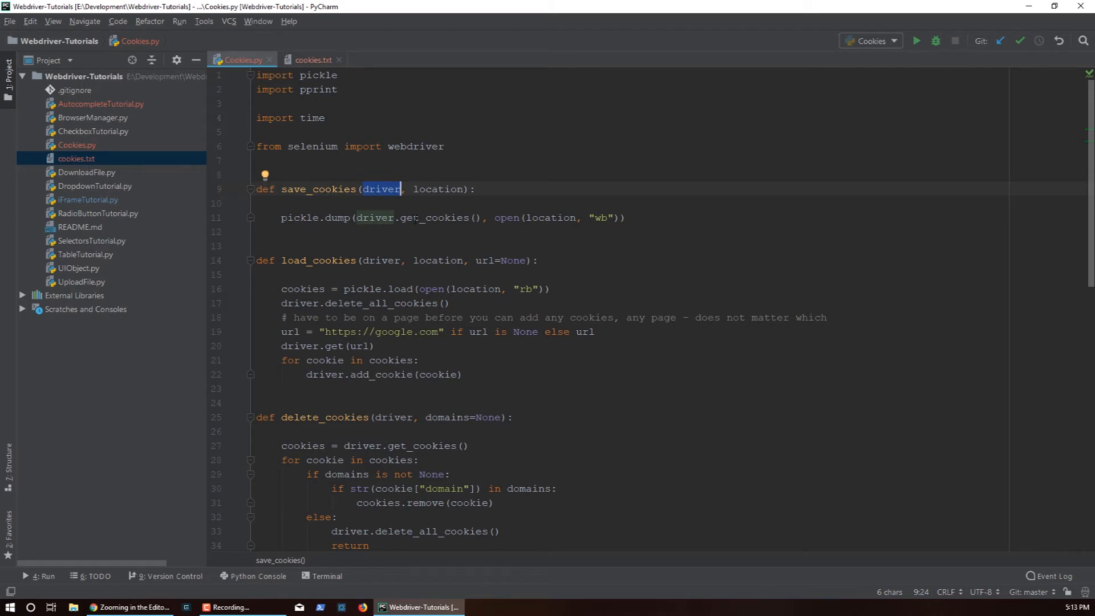
double_click(434, 218)
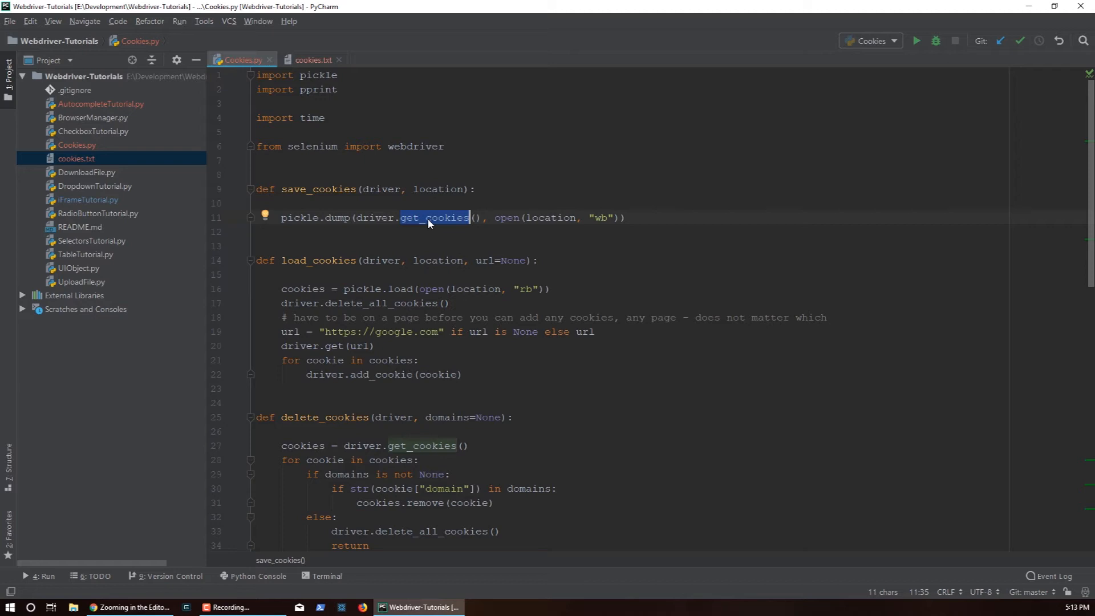
mouse_move(422, 224)
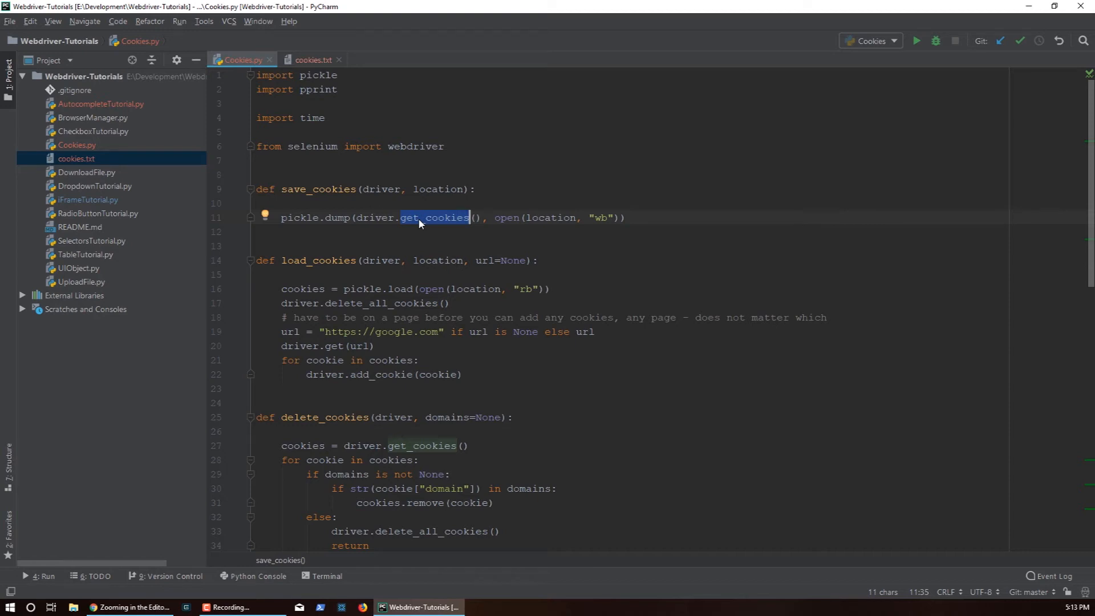
mouse_move(408, 222)
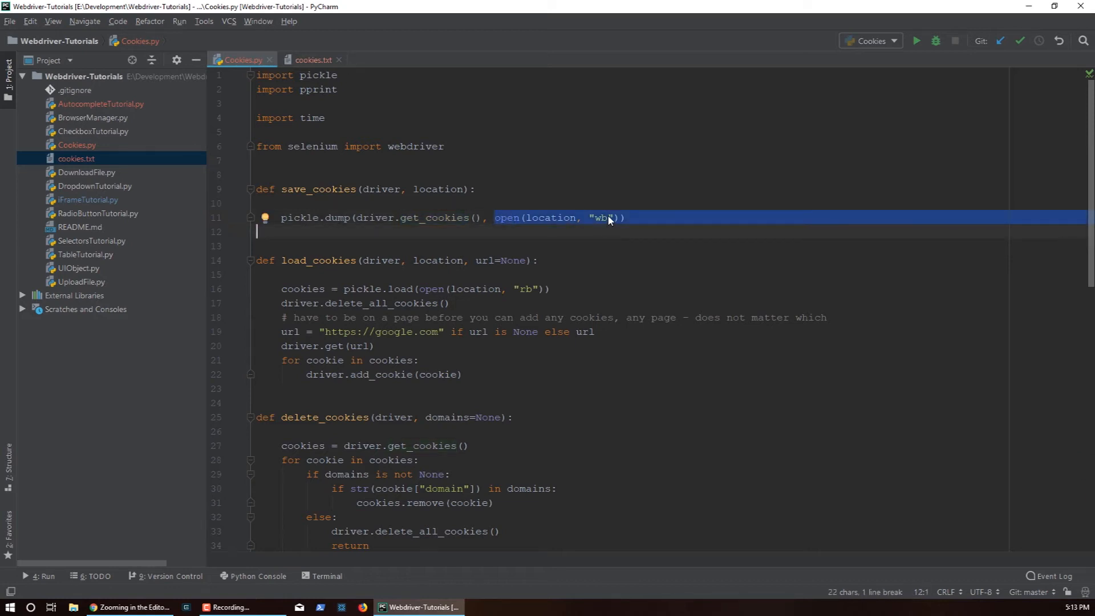
left_click(76, 159)
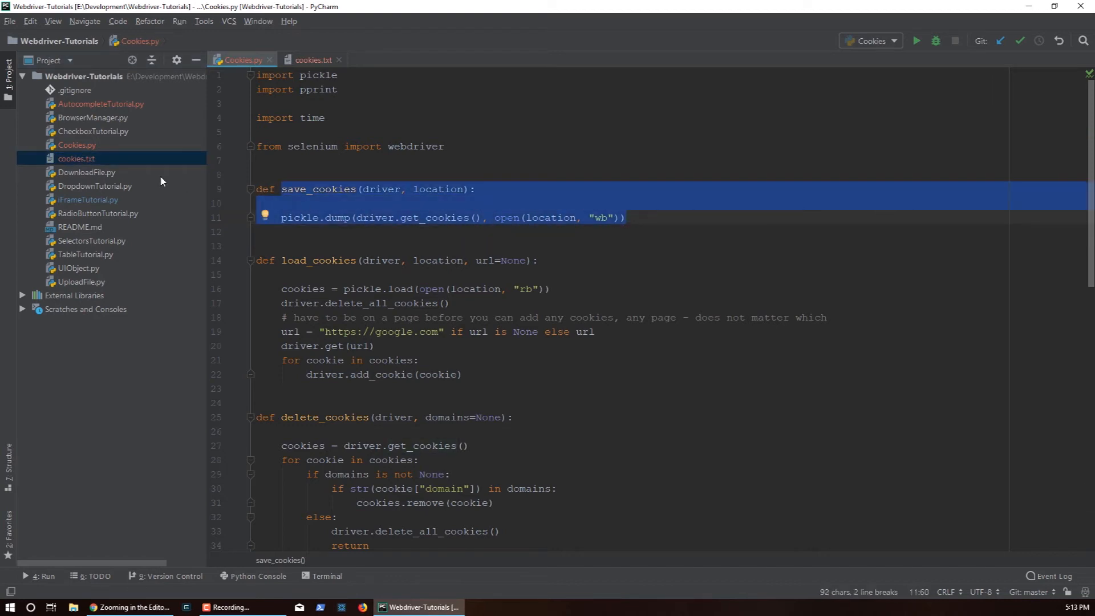
- Browse the saved cookies.txt contents, then return to Cookies.py
left_click(311, 59)
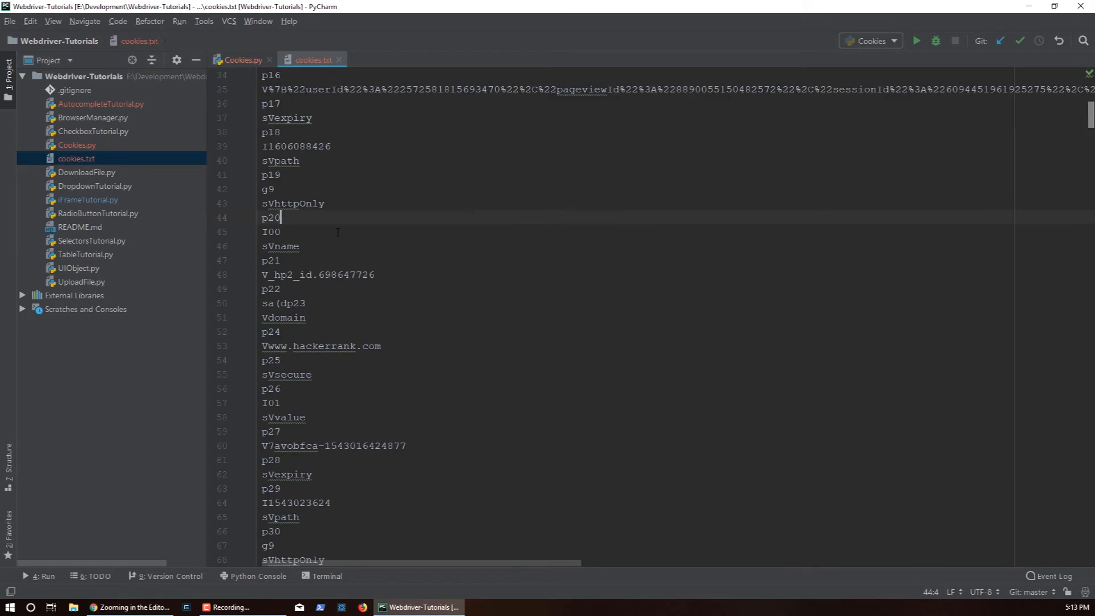
scroll("down", 3)
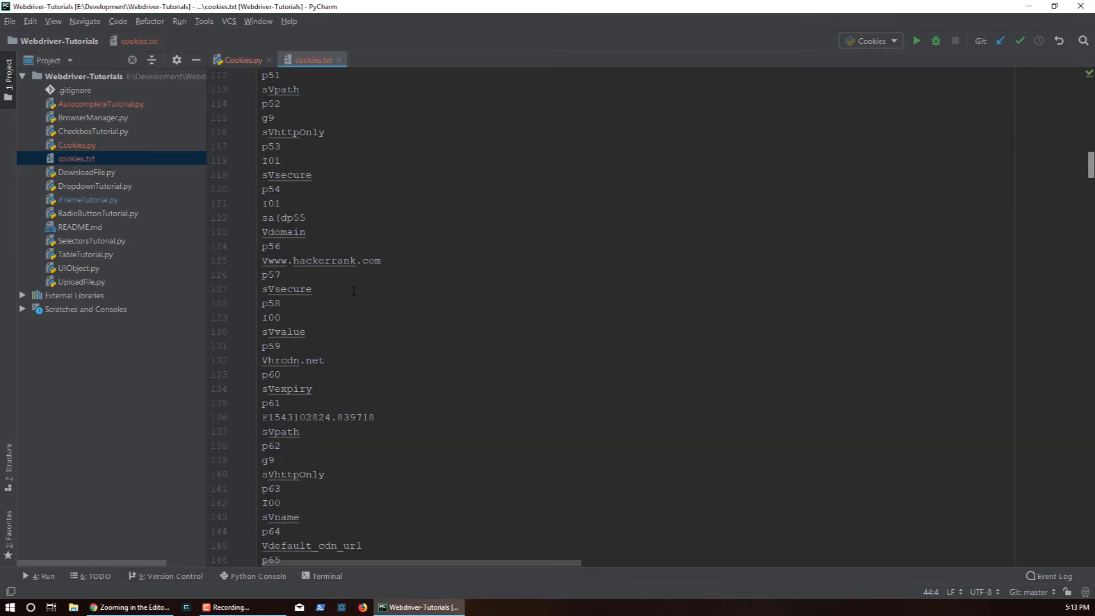
scroll("up", 3)
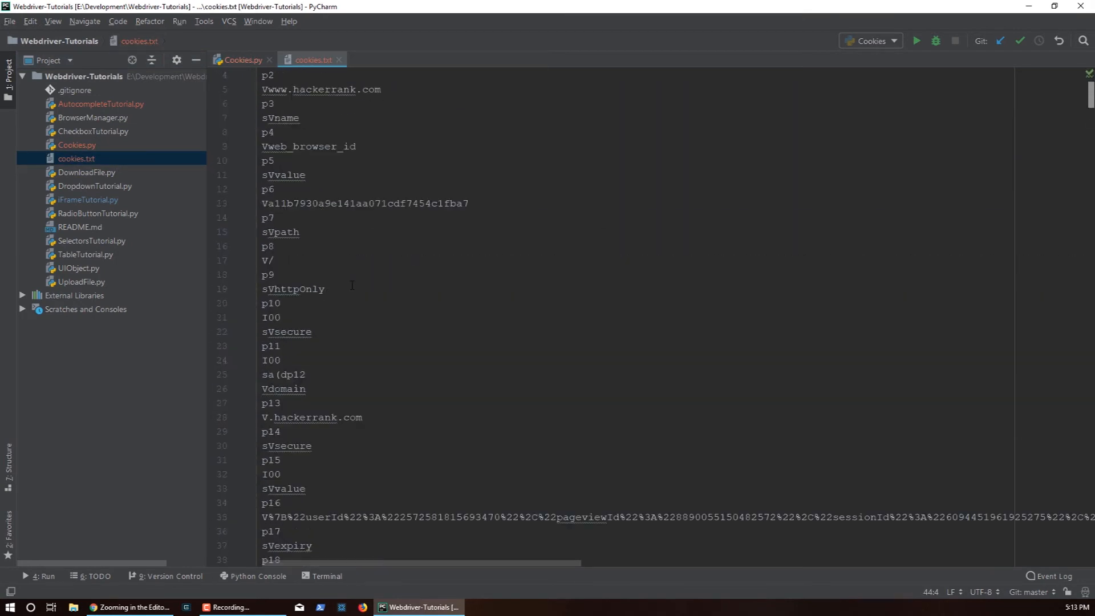
scroll("up", 3)
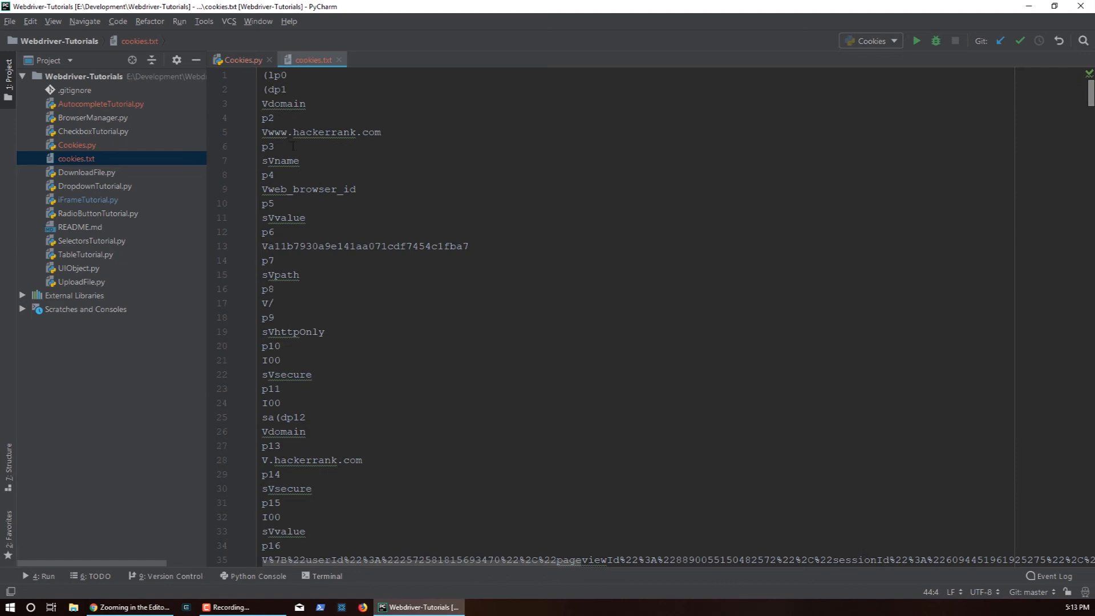
mouse_move(241, 80)
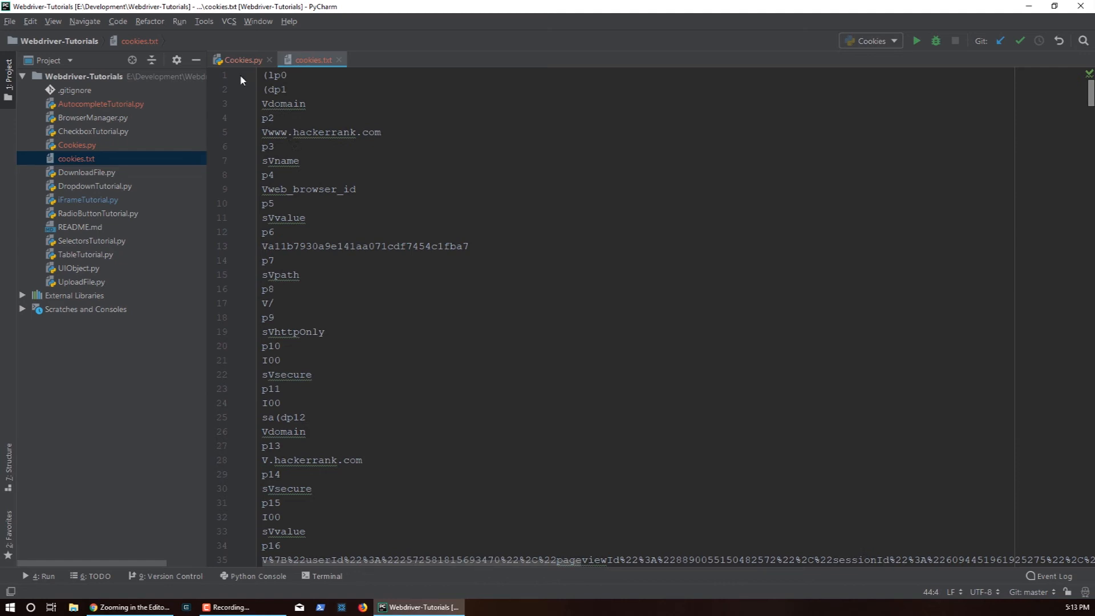
mouse_move(427, 175)
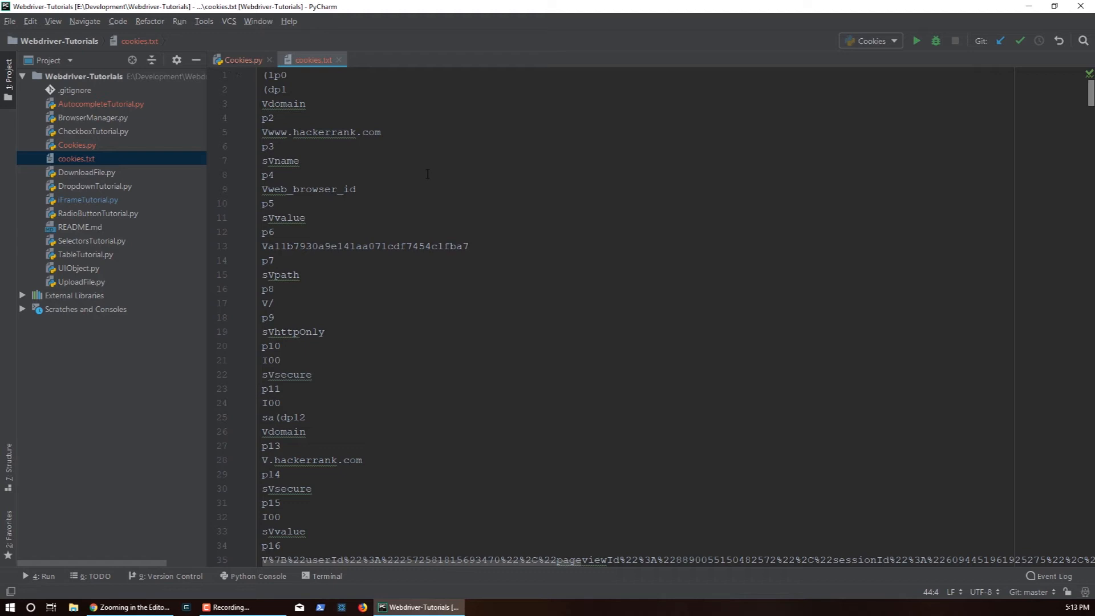
mouse_move(419, 173)
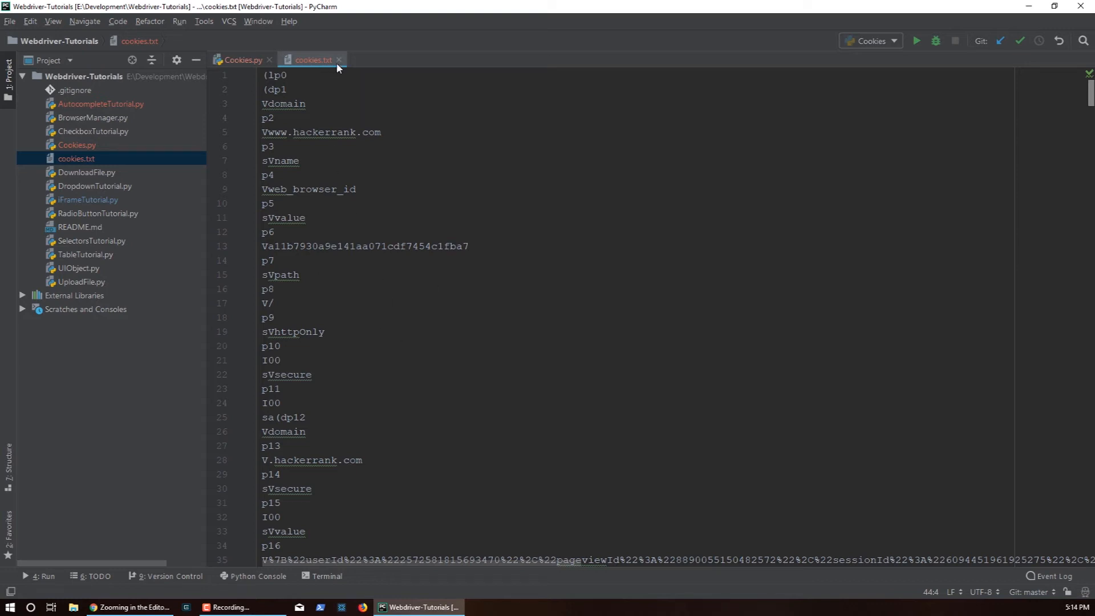
mouse_move(260, 47)
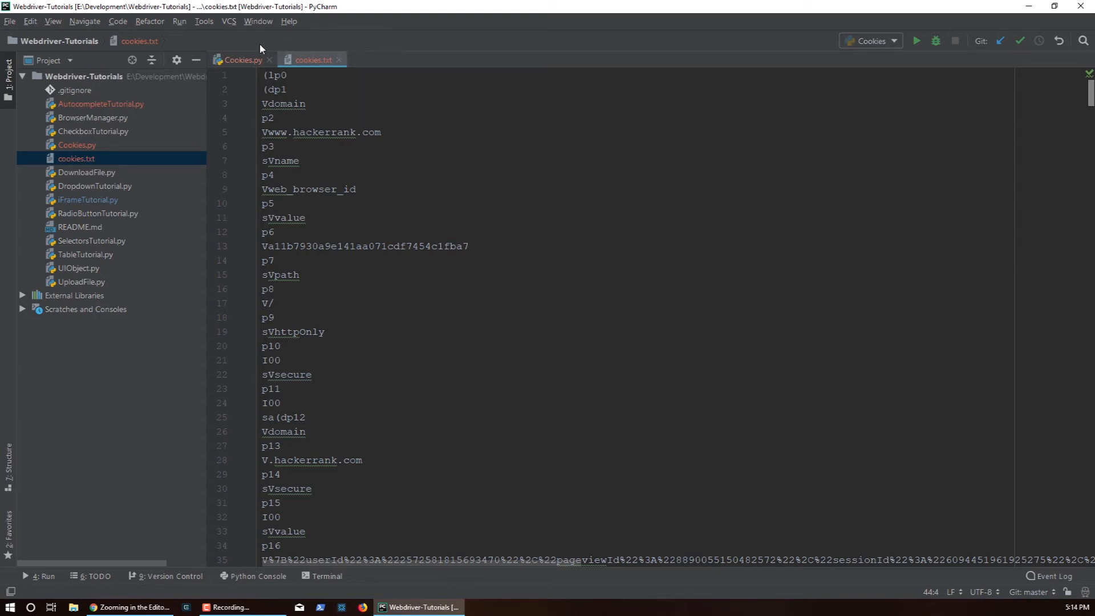
left_click(244, 59)
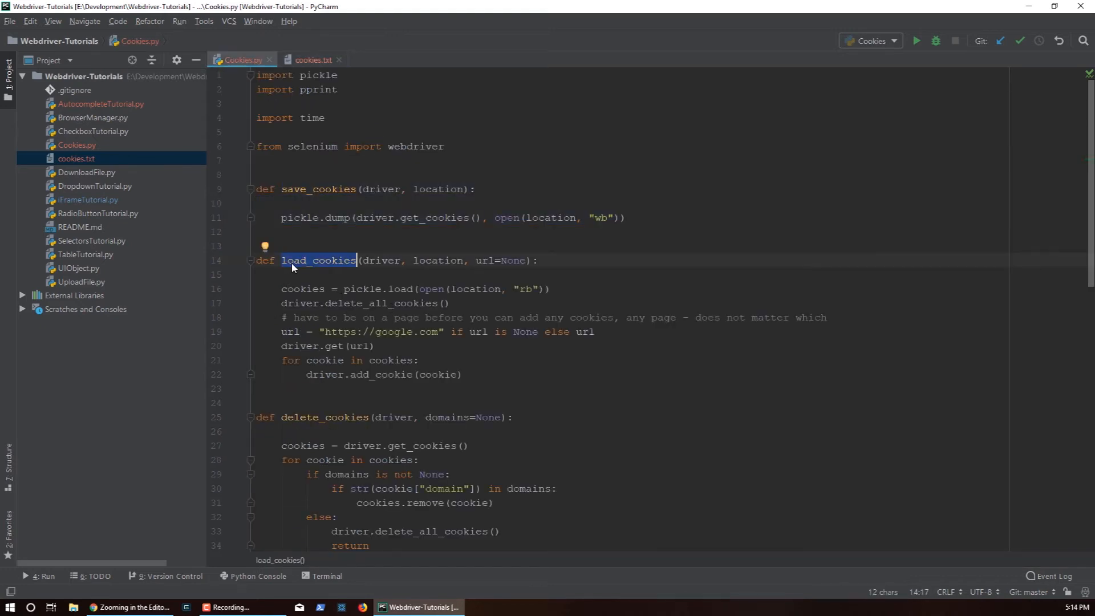
double_click(381, 260)
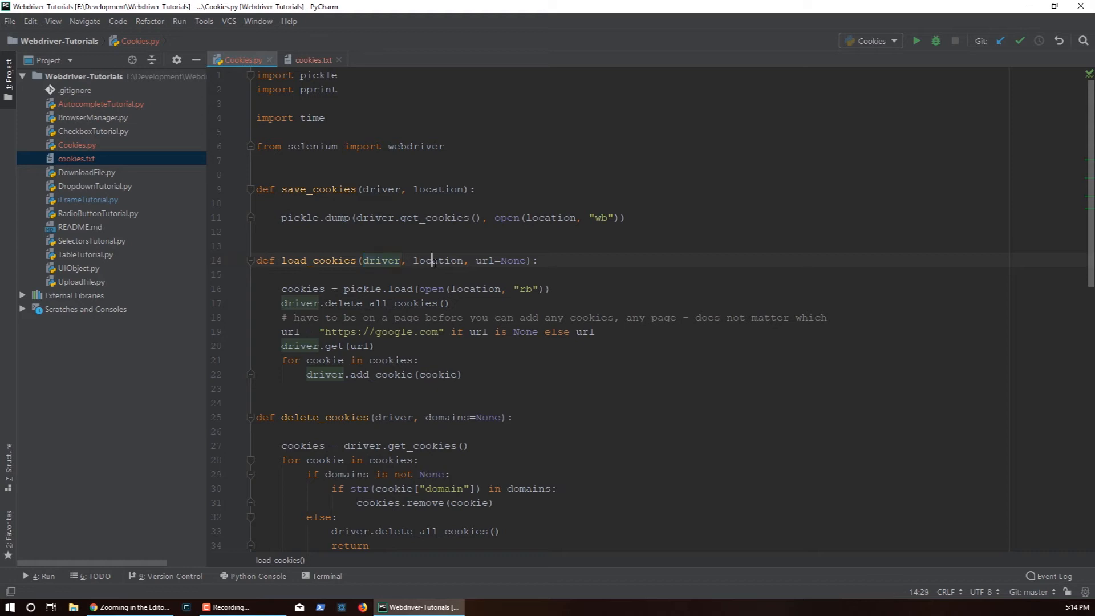
double_click(436, 260)
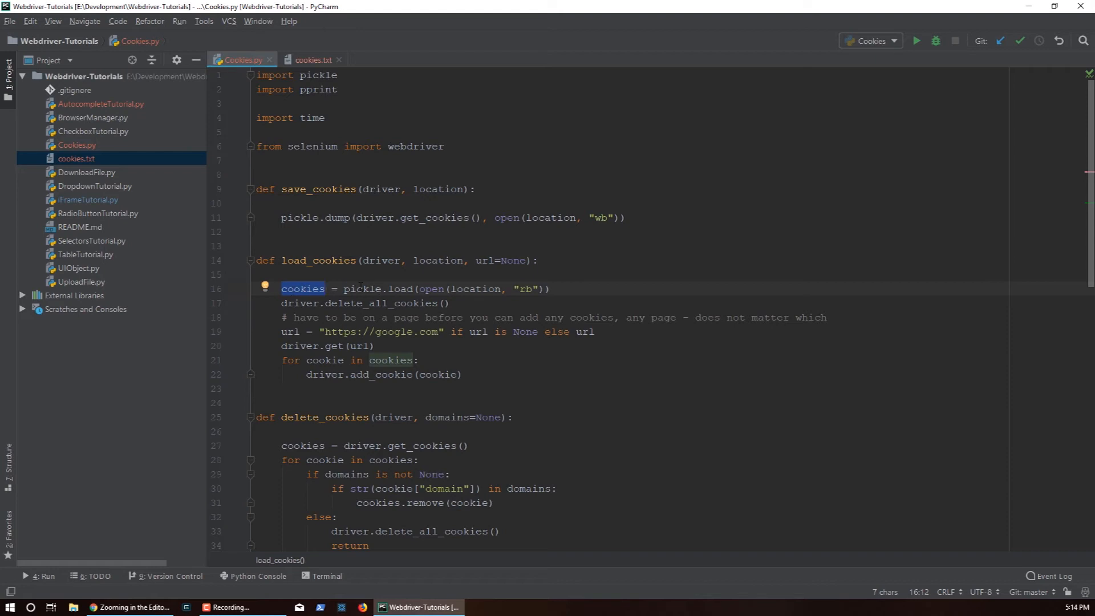
left_click(306, 289)
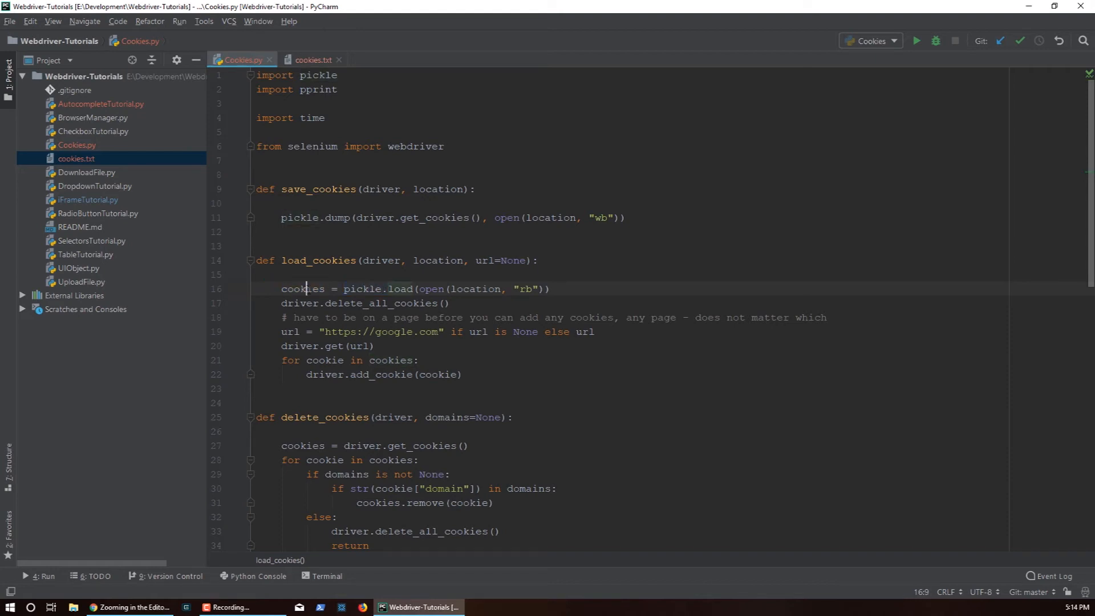
double_click(303, 288)
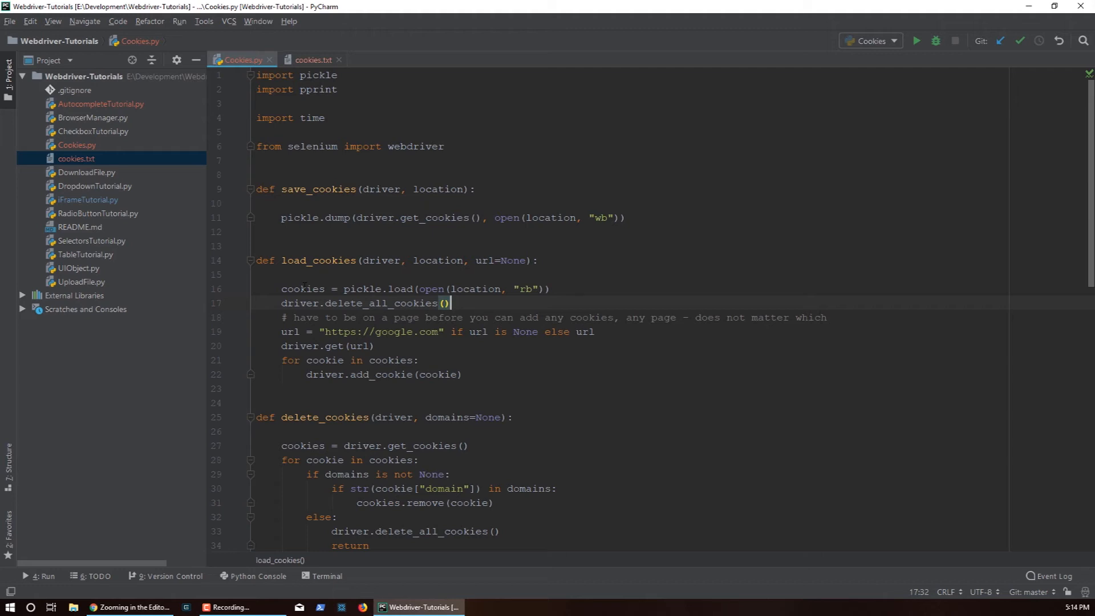
double_click(302, 289)
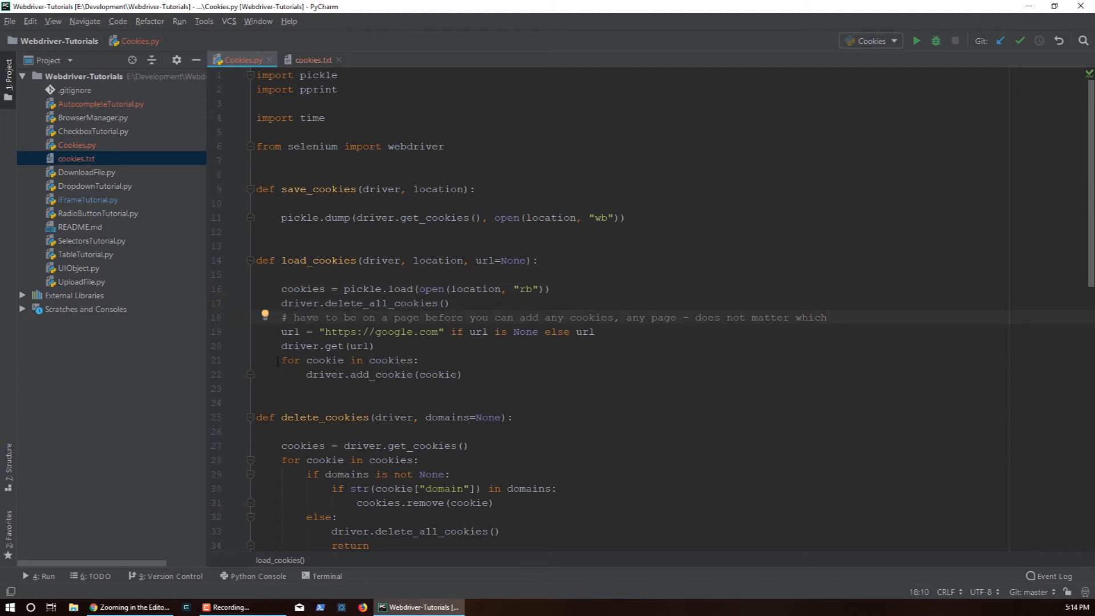
double_click(289, 360)
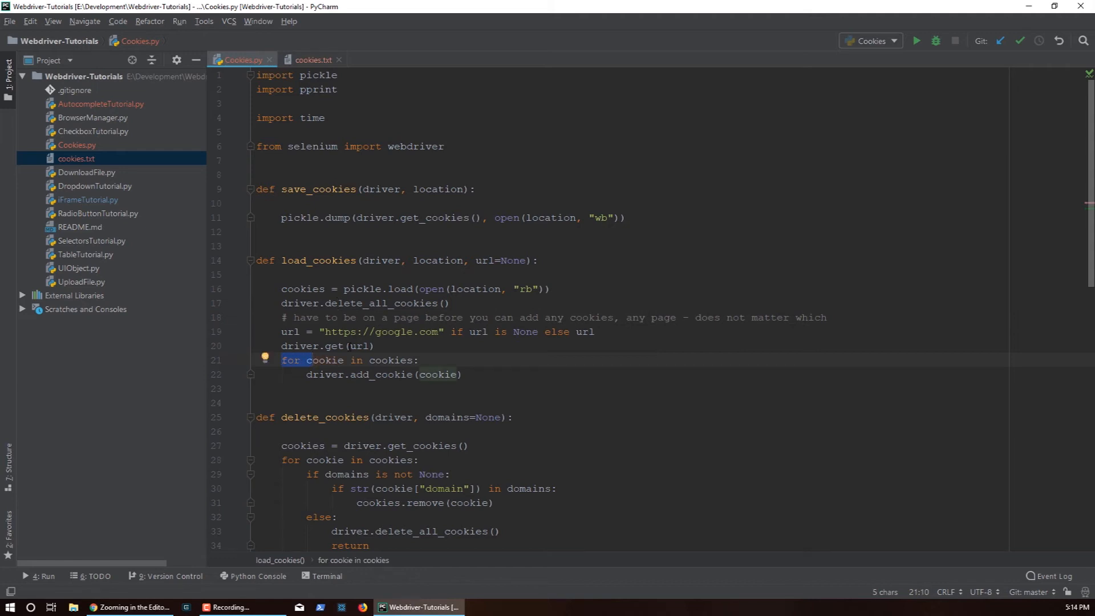
double_click(303, 289)
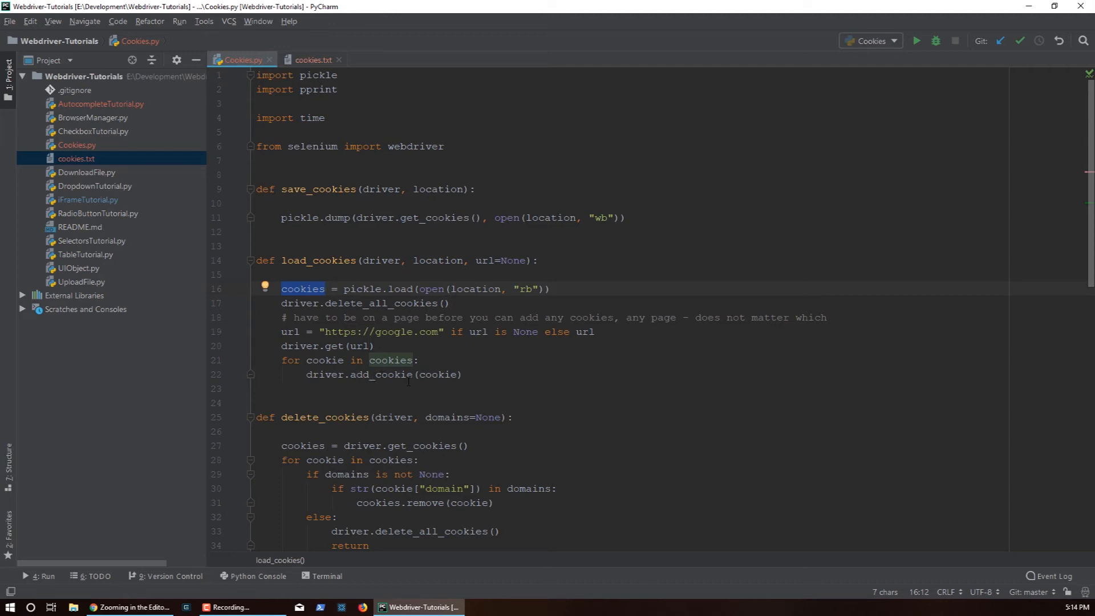
double_click(324, 374)
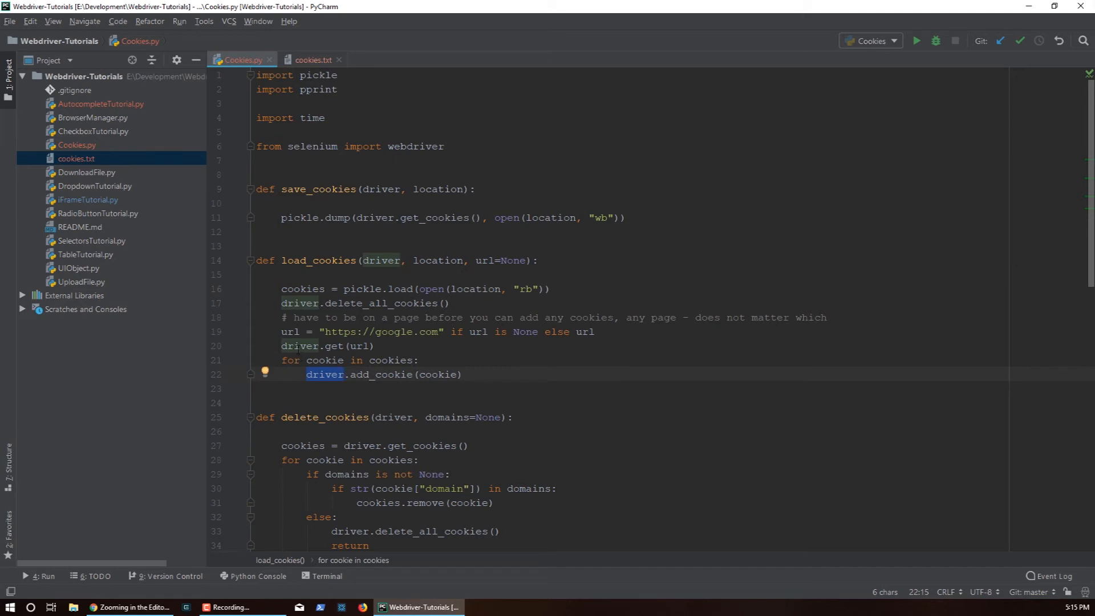
left_click(311, 375)
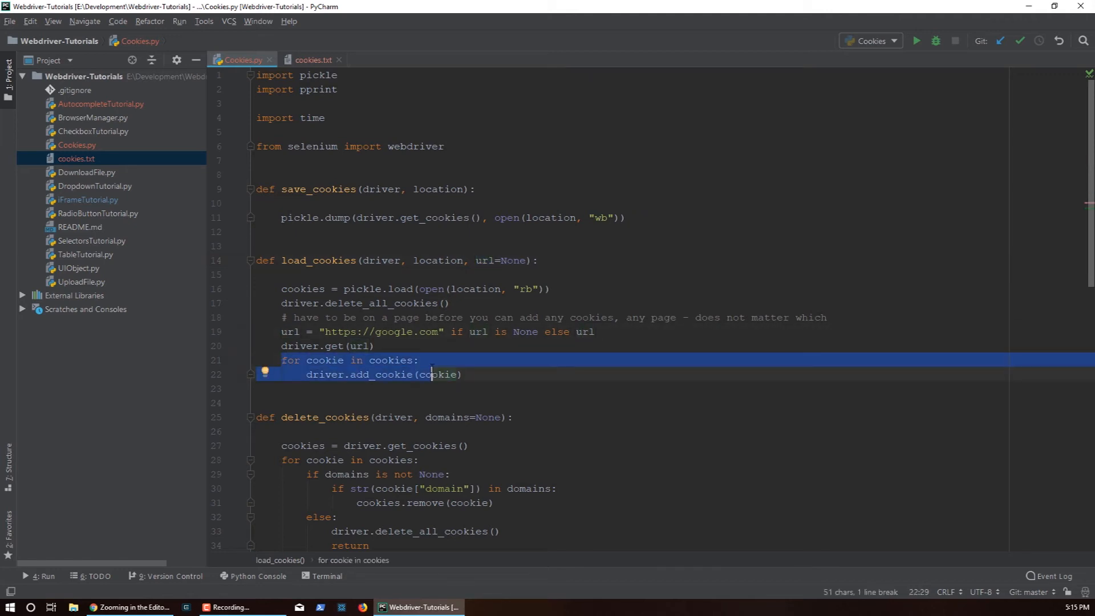
scroll("down", 3)
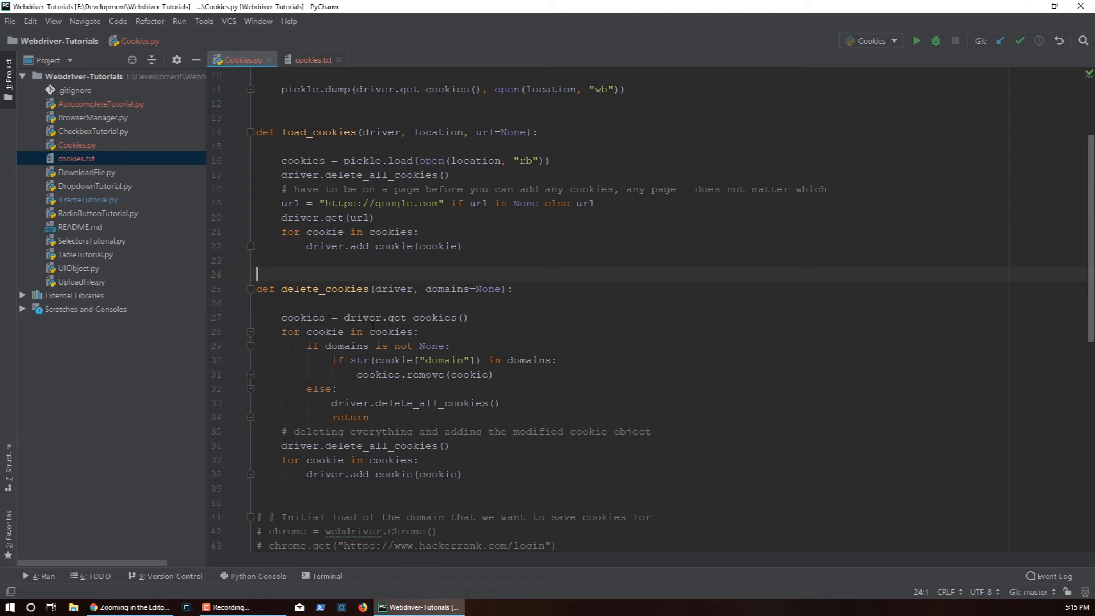
left_click(325, 288)
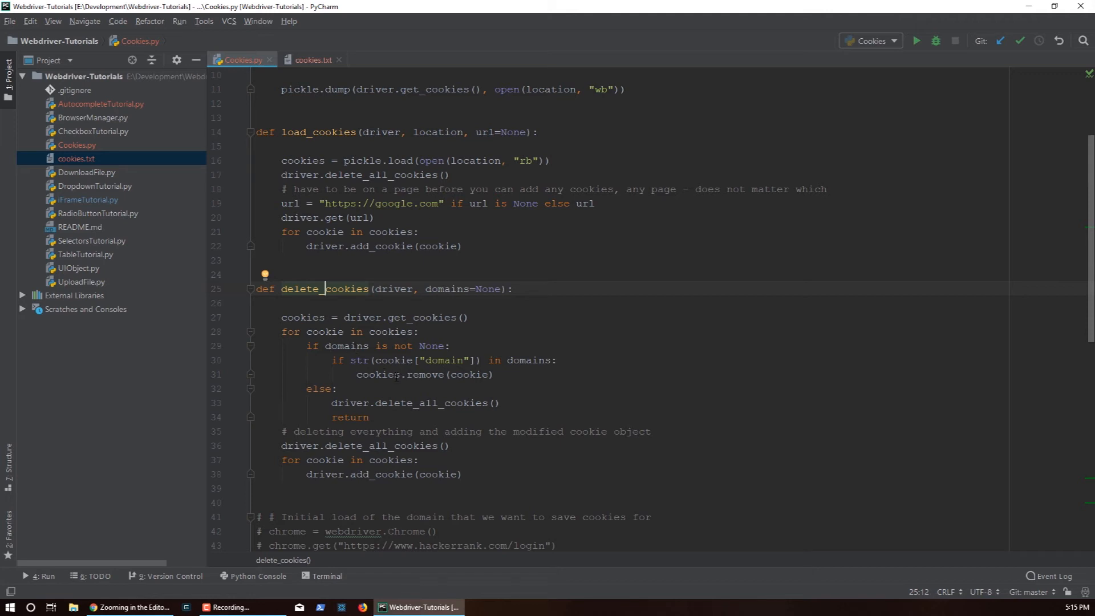
double_click(302, 317)
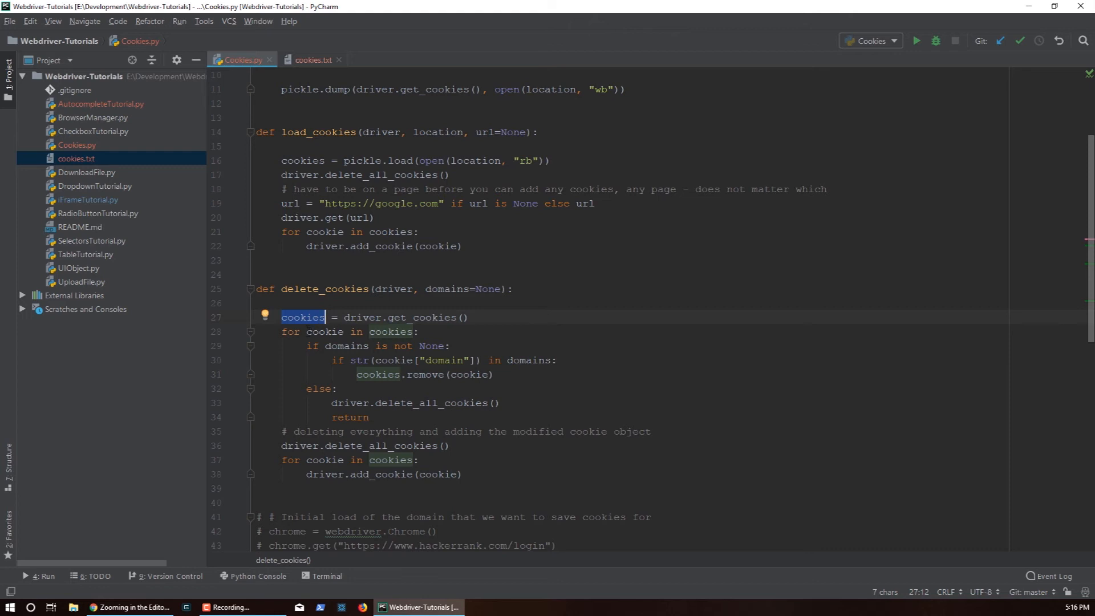
left_click(298, 318)
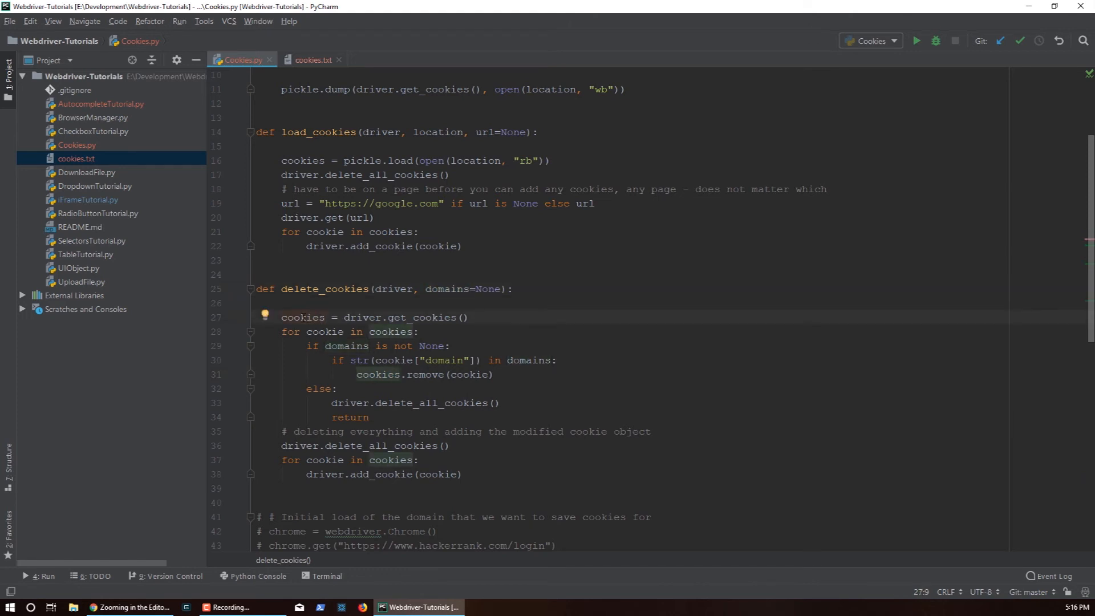
double_click(302, 318)
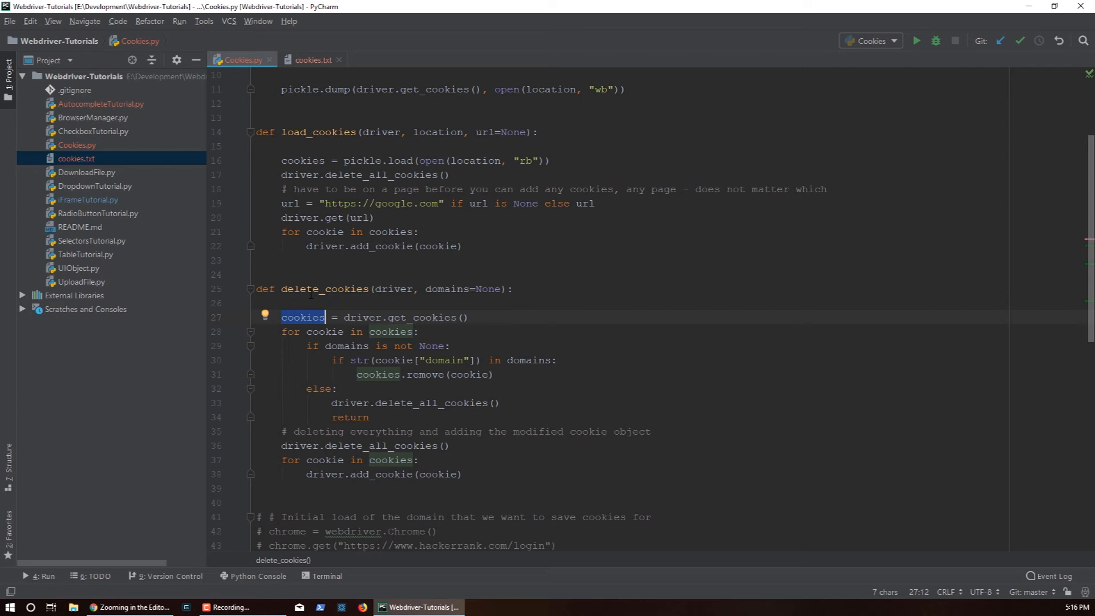
left_click(451, 289)
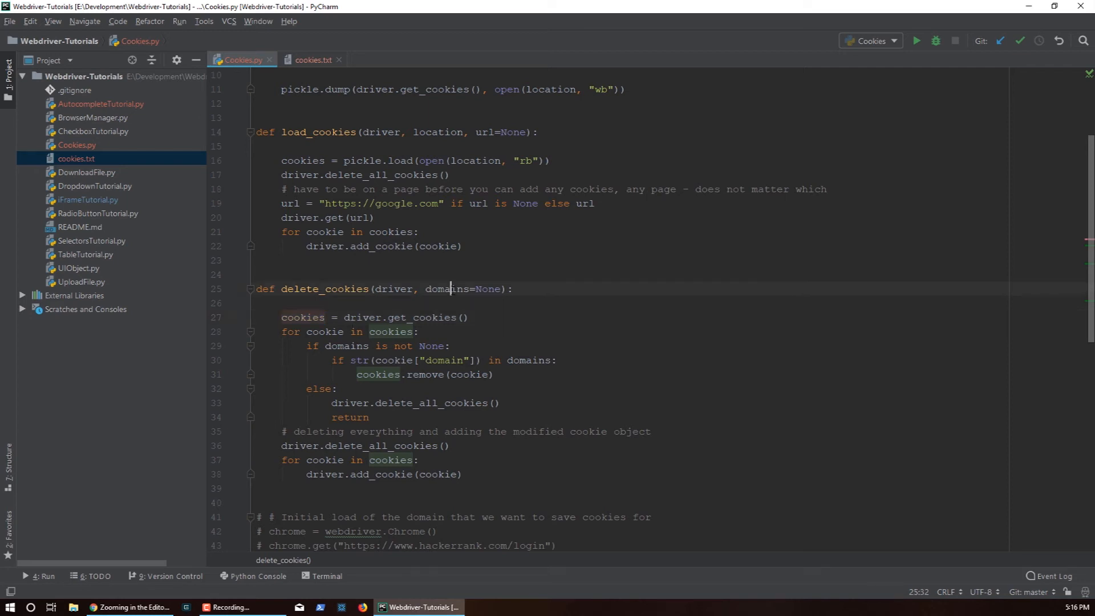
double_click(447, 289)
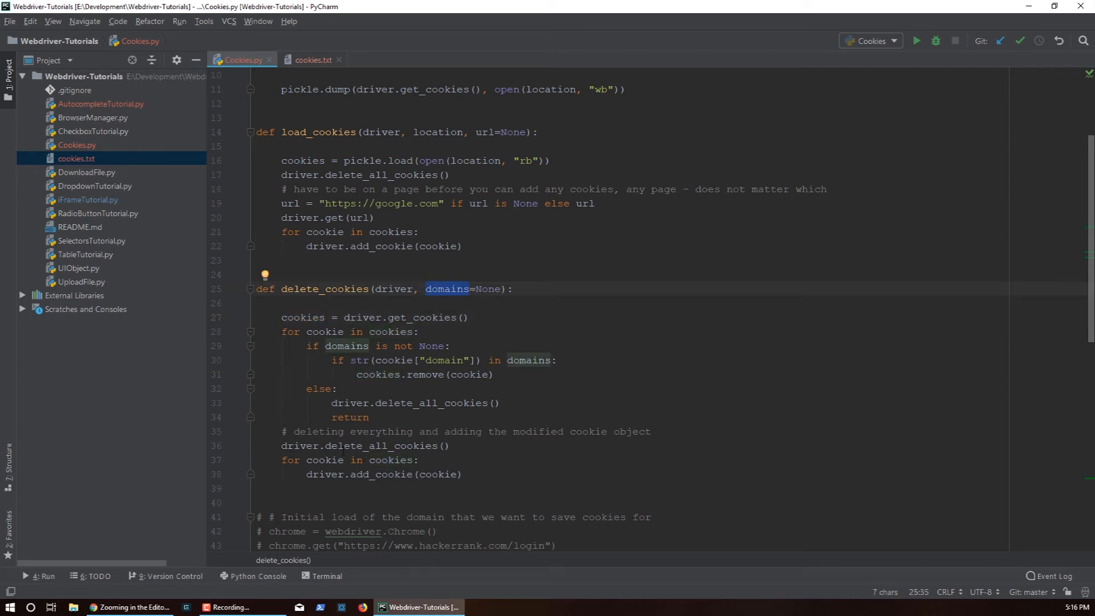
double_click(380, 446)
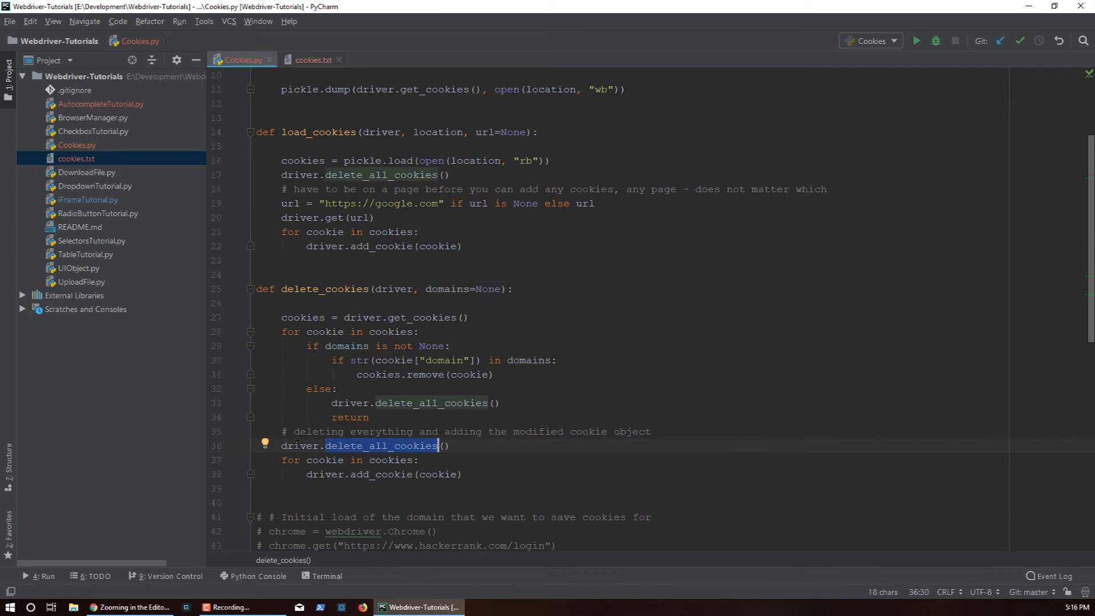
double_click(302, 317)
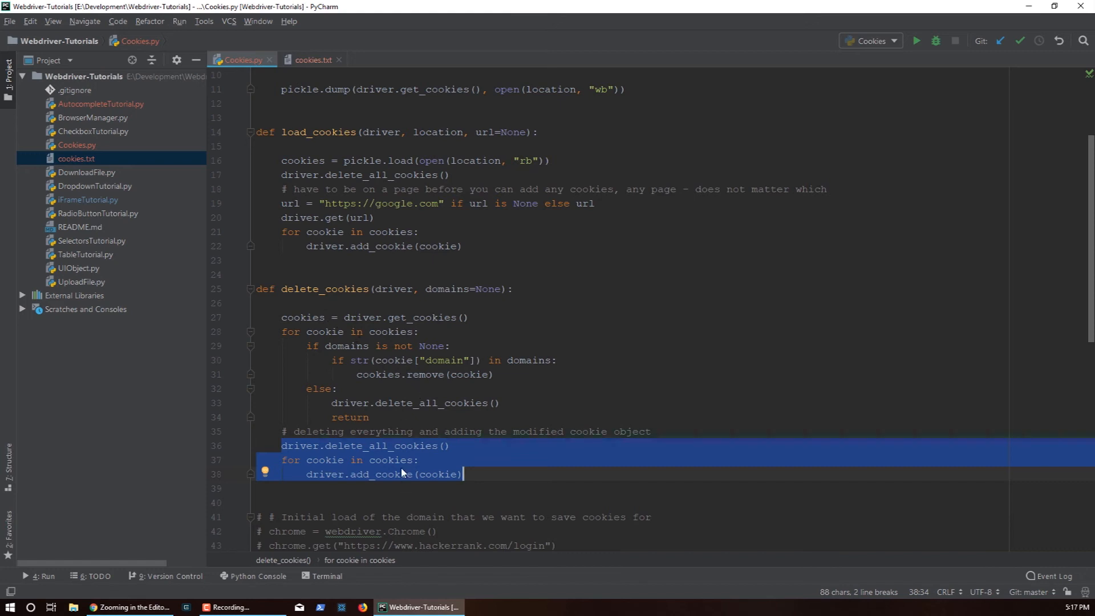
left_click(451, 346)
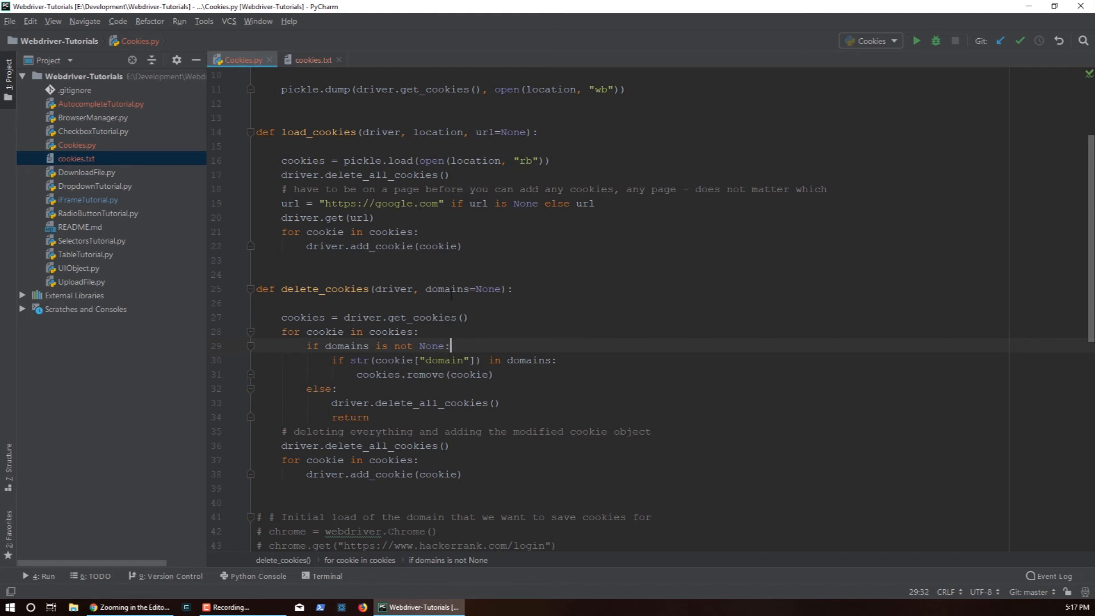
double_click(446, 288)
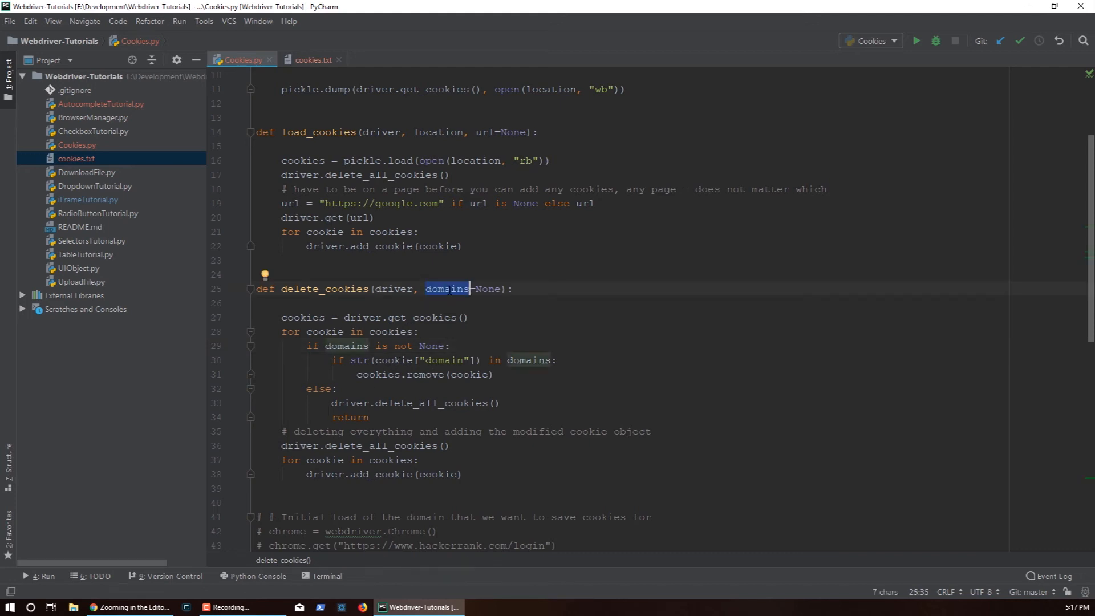
double_click(431, 402)
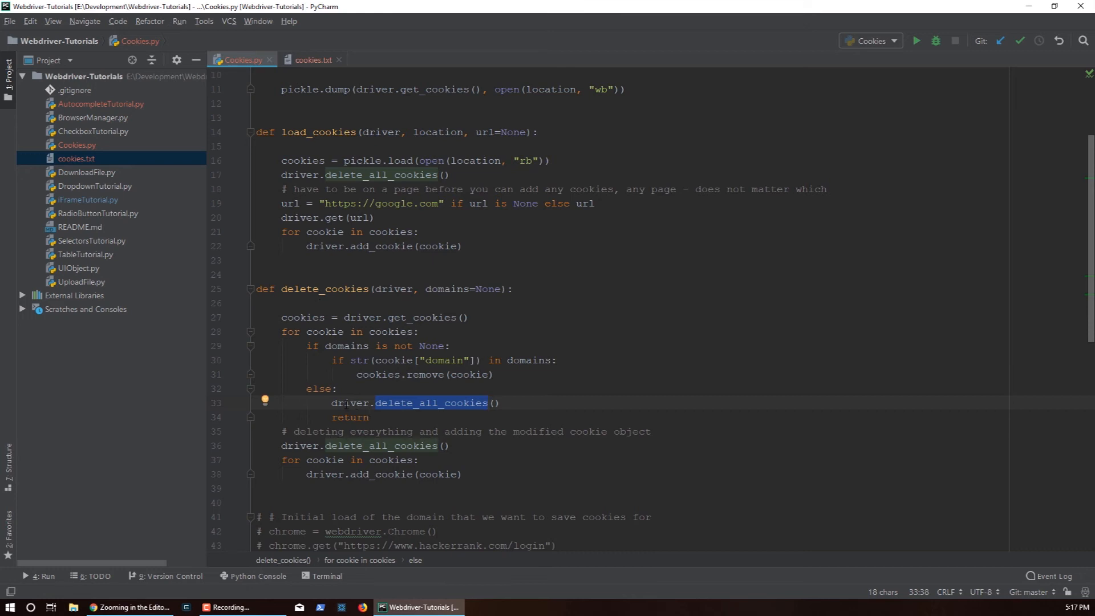
double_click(350, 417)
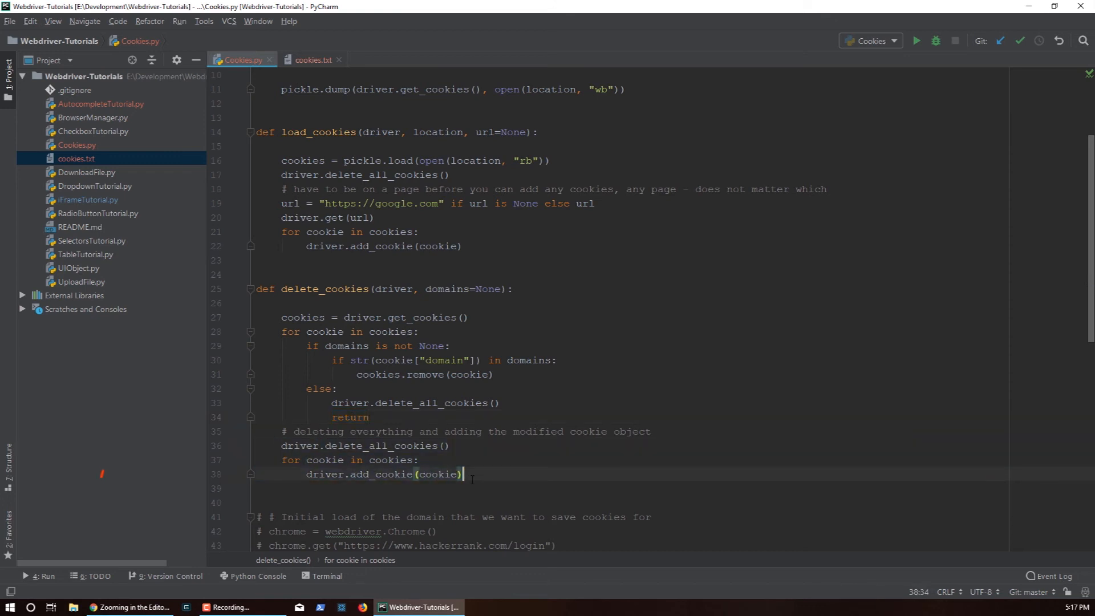
scroll("down", 3)
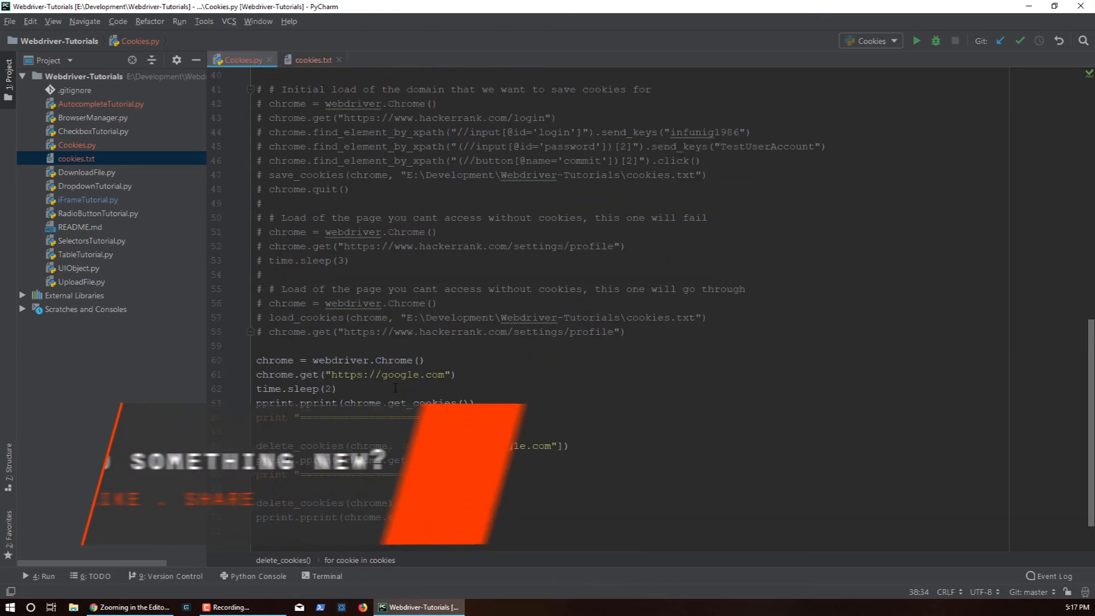
scroll("down", 3)
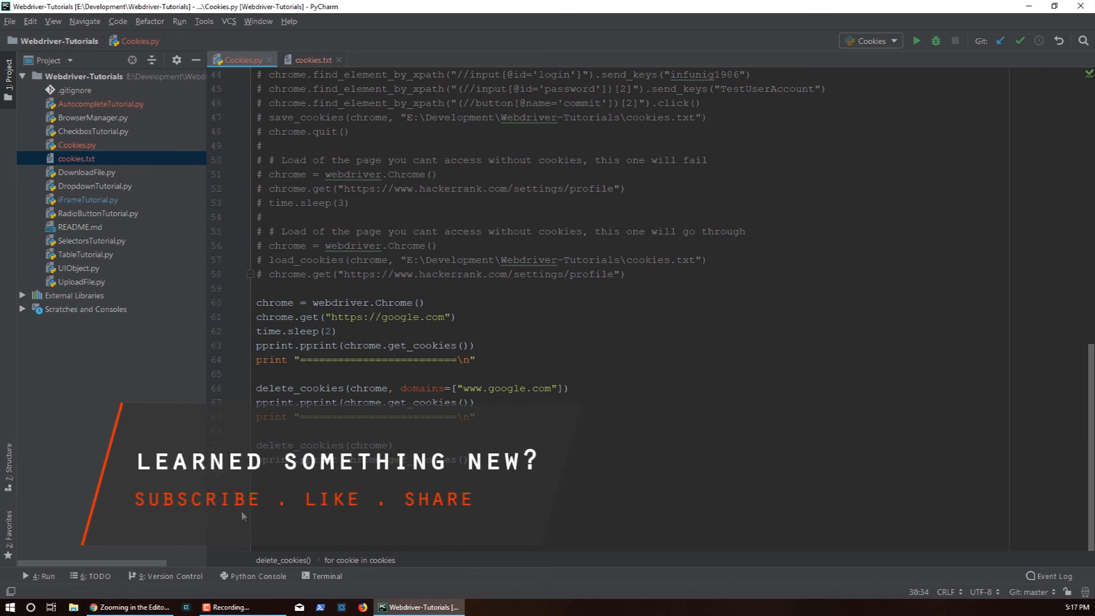
left_click(40, 575)
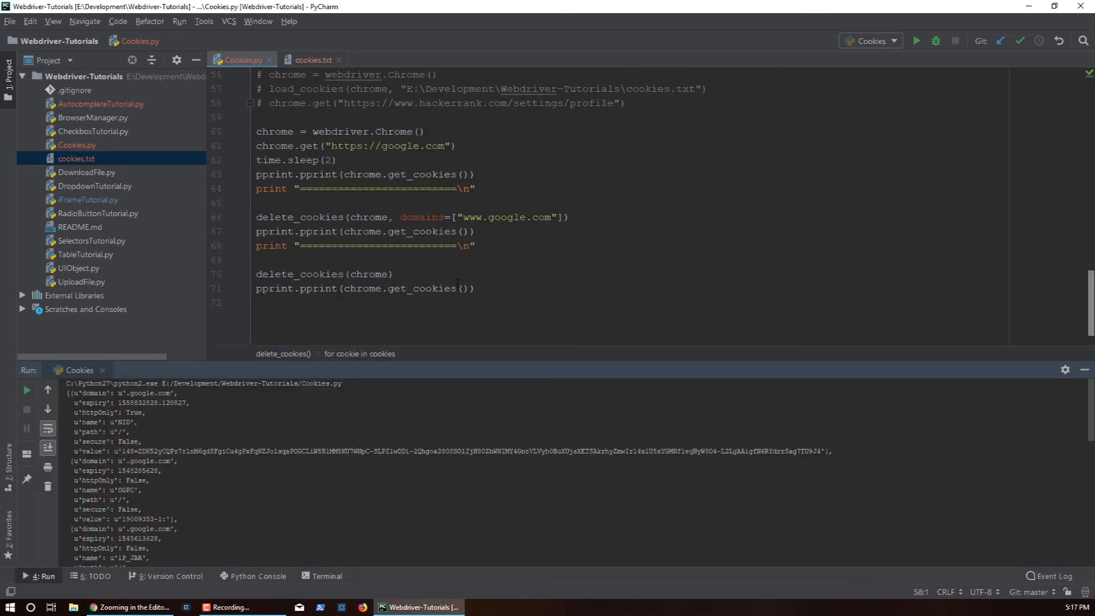
scroll("up", 3)
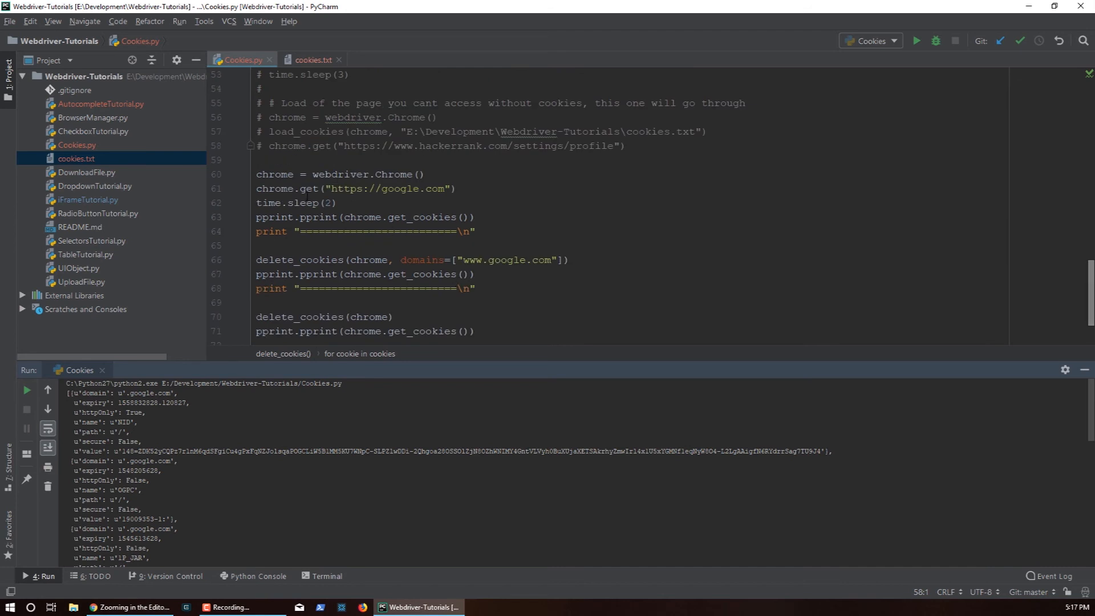
scroll("down", 3)
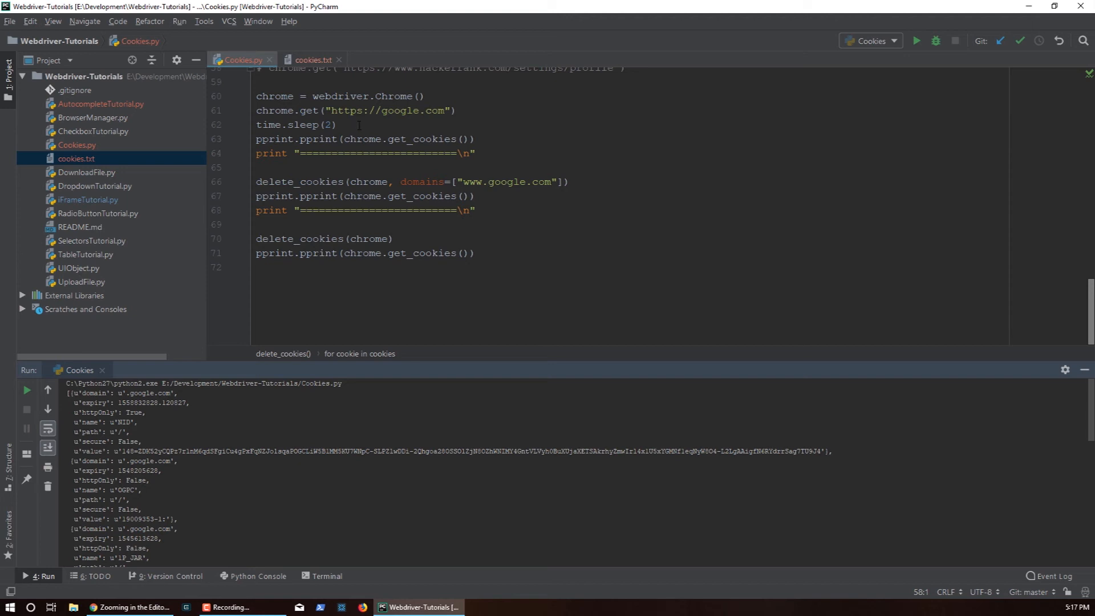
mouse_move(518, 124)
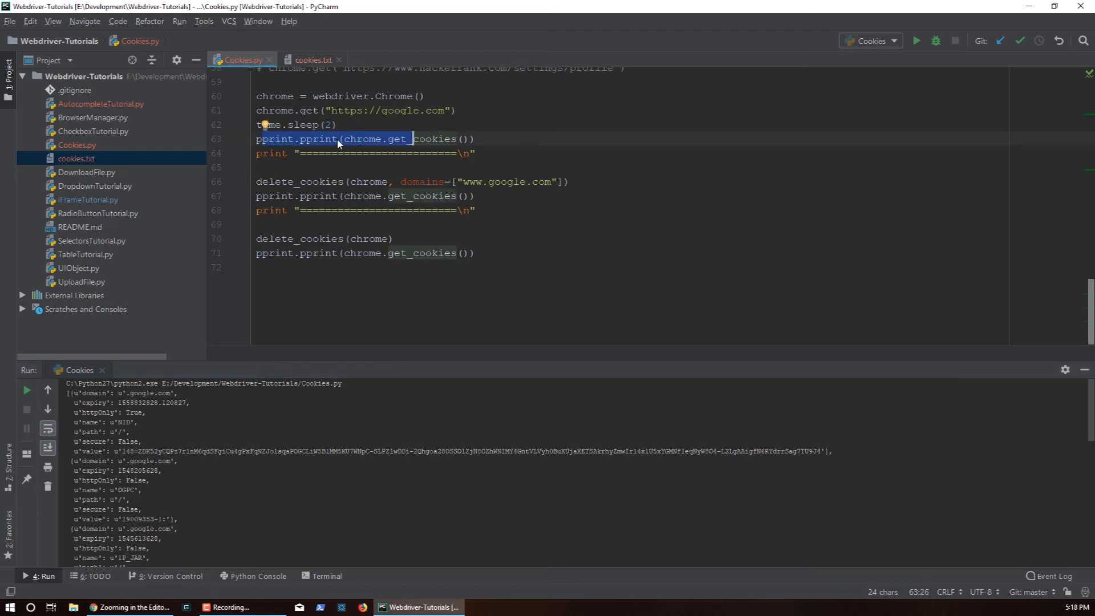
left_click(337, 125)
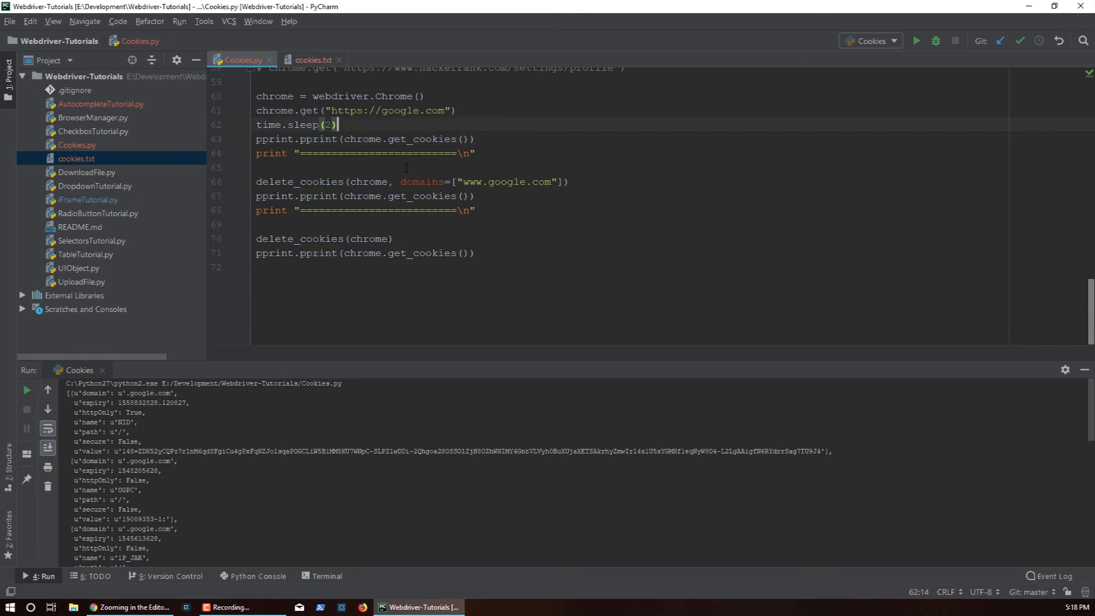
triple_click(363, 138)
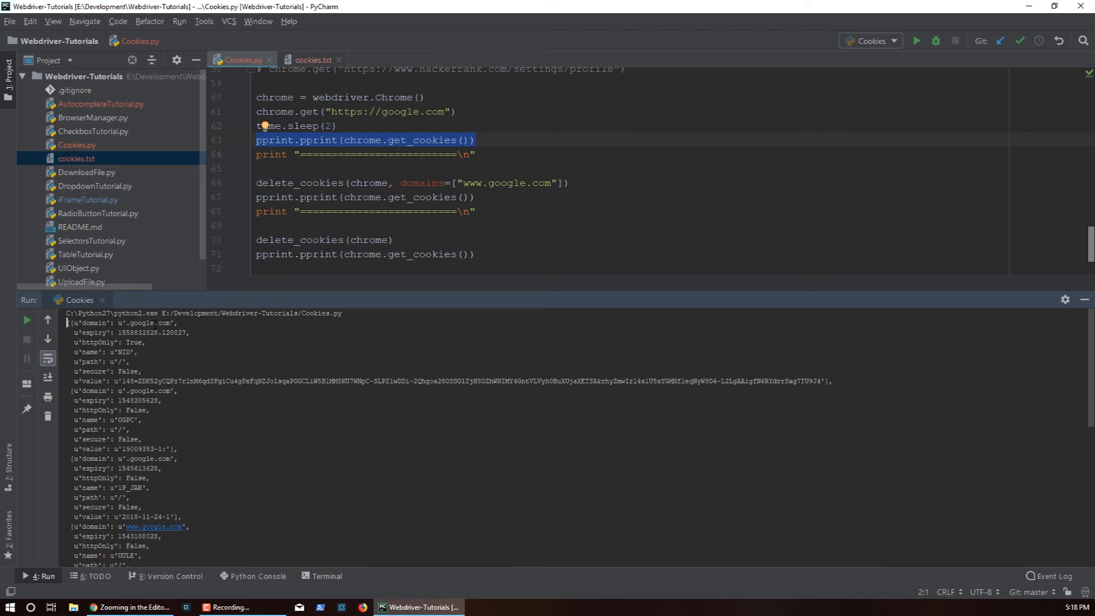
scroll("down", 3)
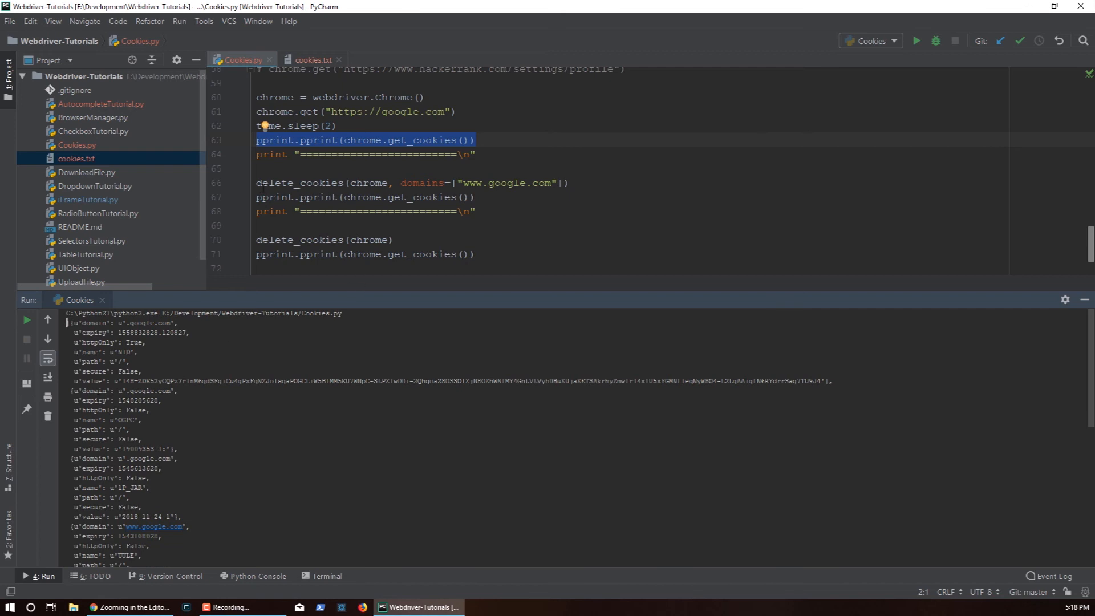
double_click(299, 182)
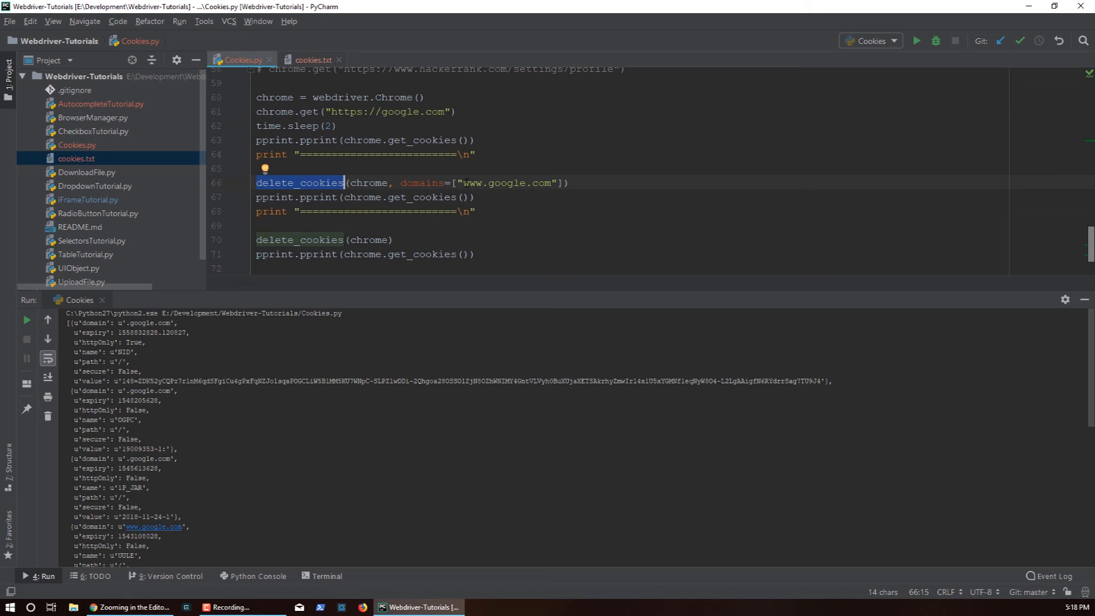
mouse_move(309, 192)
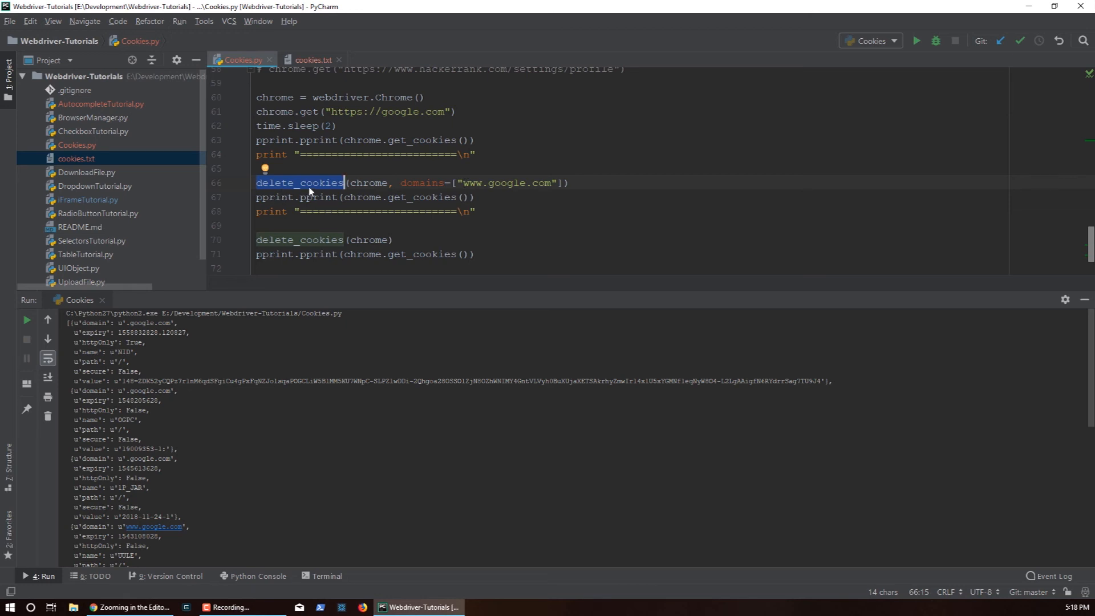
scroll("down", 3)
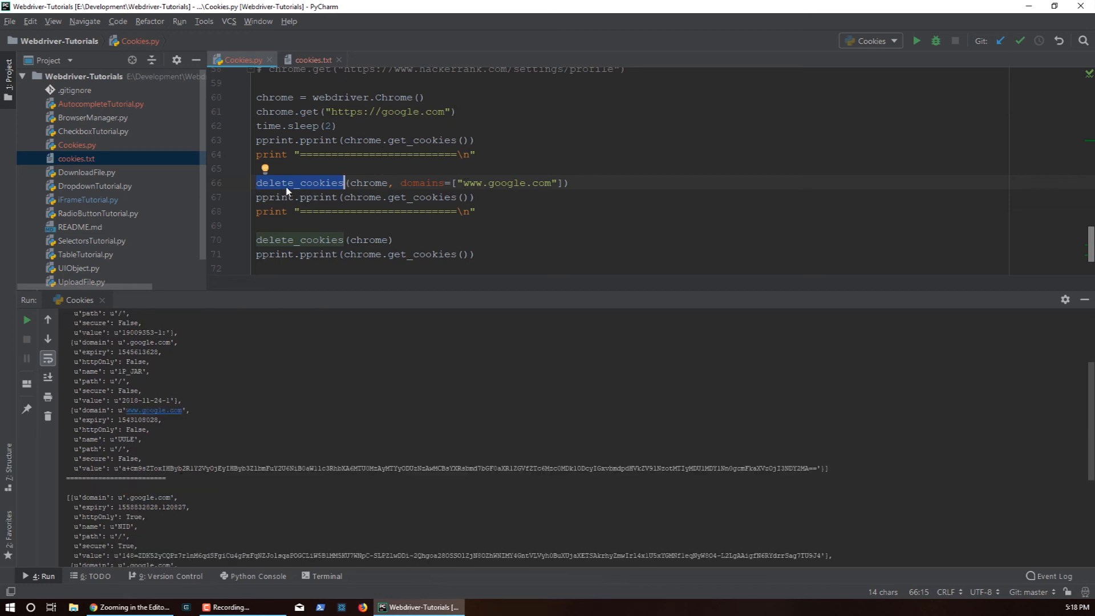
scroll("down", 3)
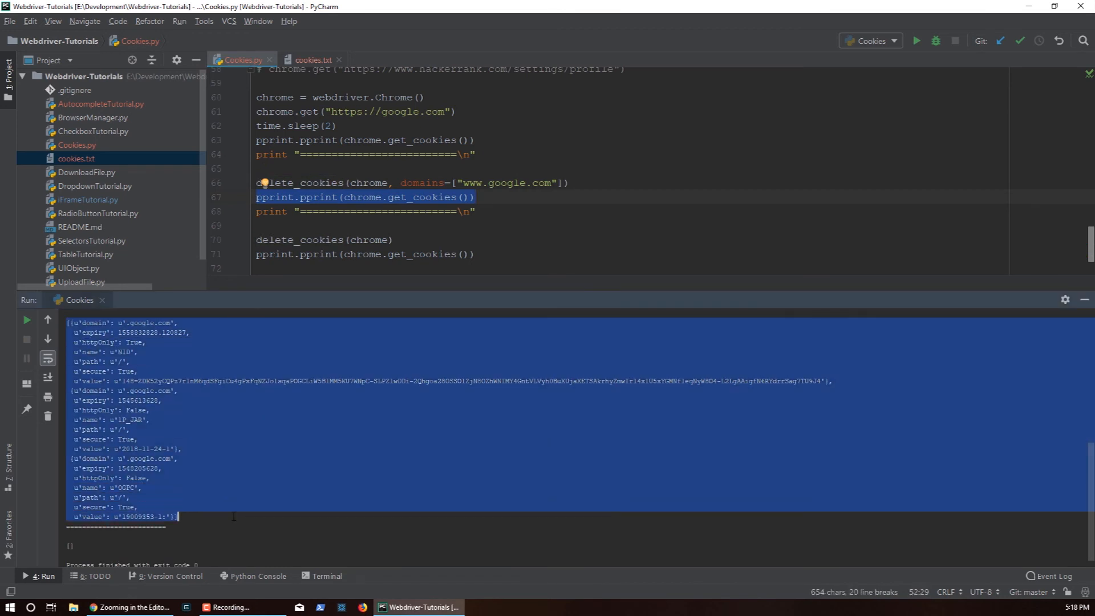
mouse_move(137, 484)
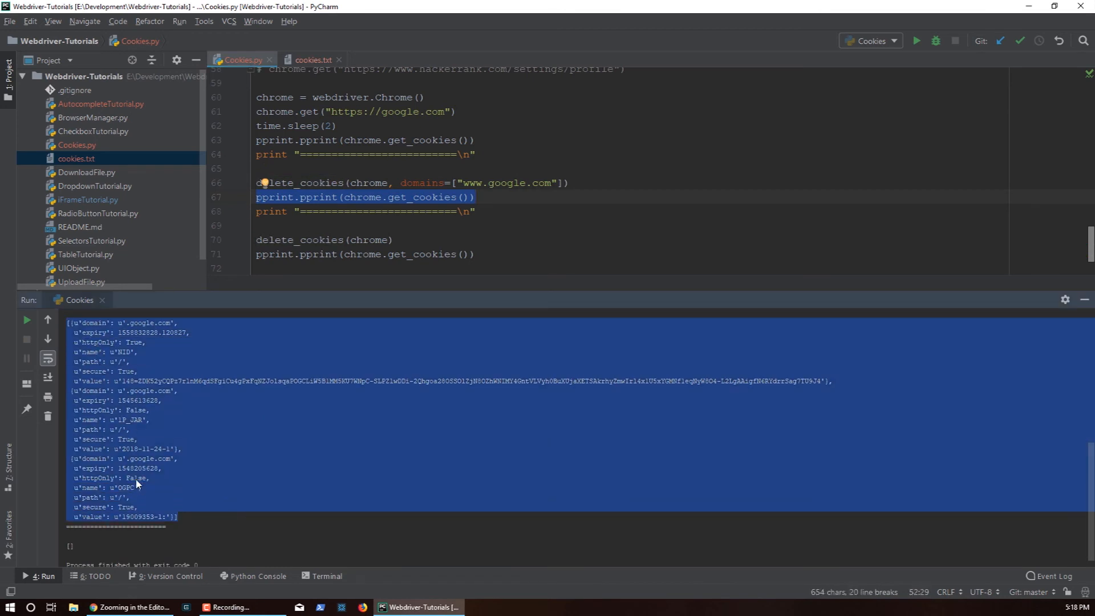
mouse_move(208, 432)
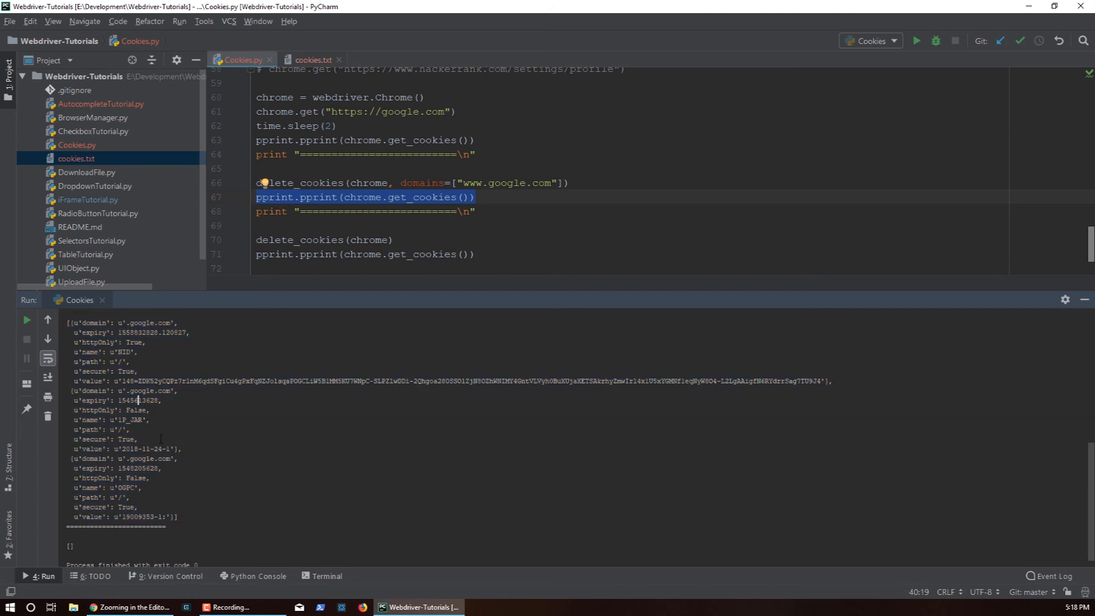
double_click(299, 240)
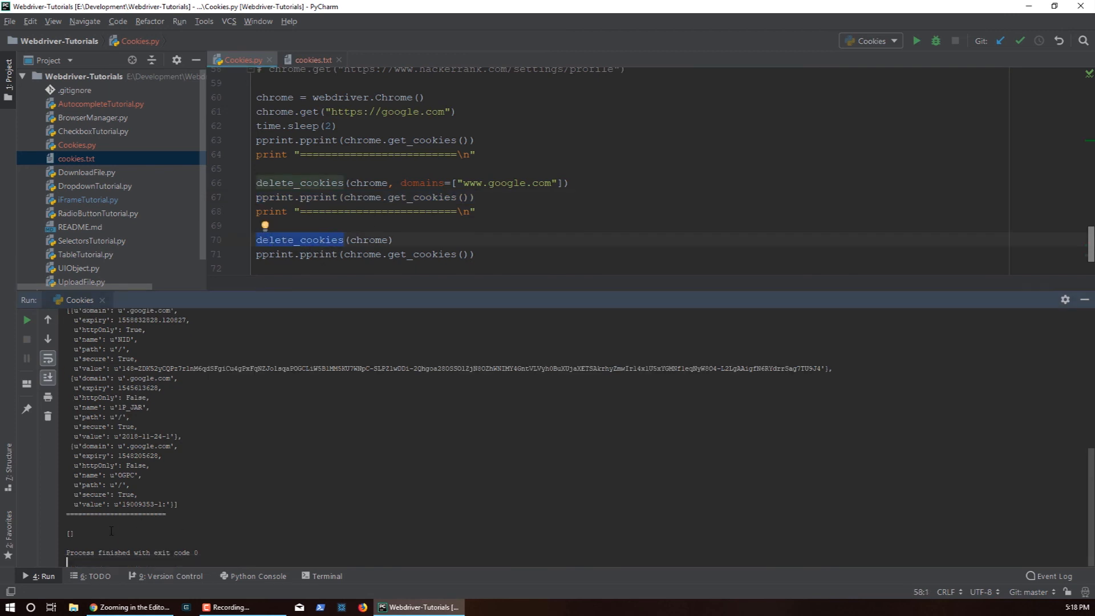
double_click(70, 533)
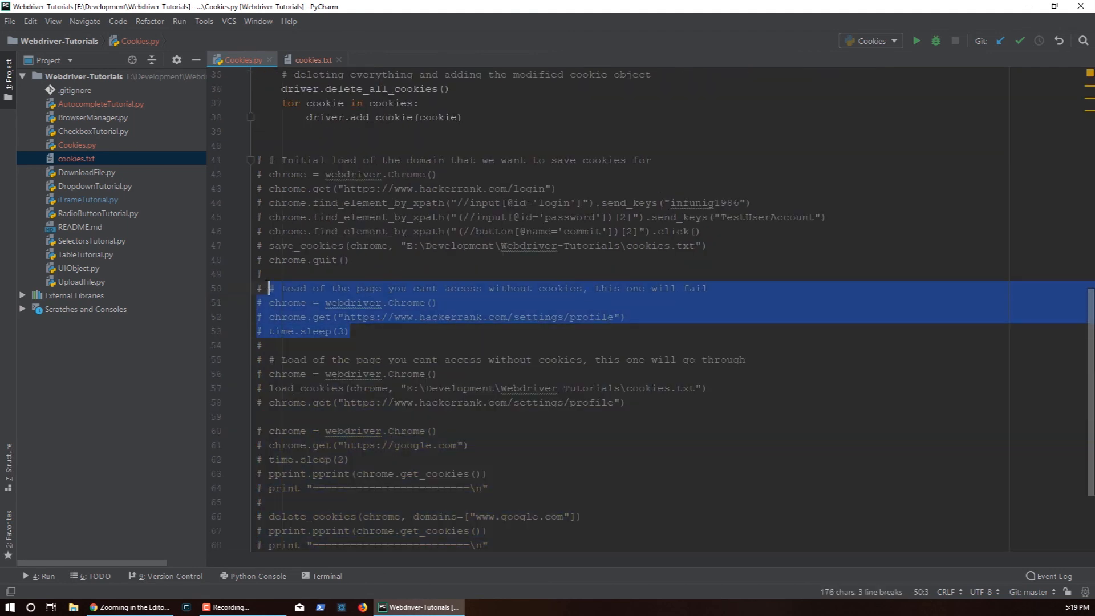
- Uncomment the block loading HackerRank's settings page without cookies and run Cookies.py
key("ctrl+slash")
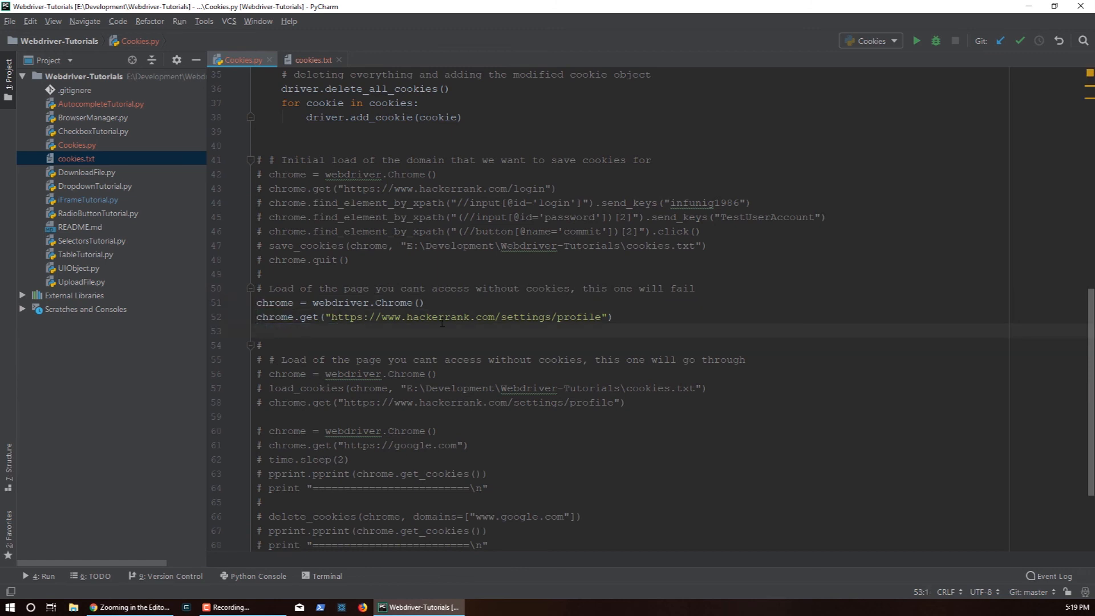
double_click(354, 317)
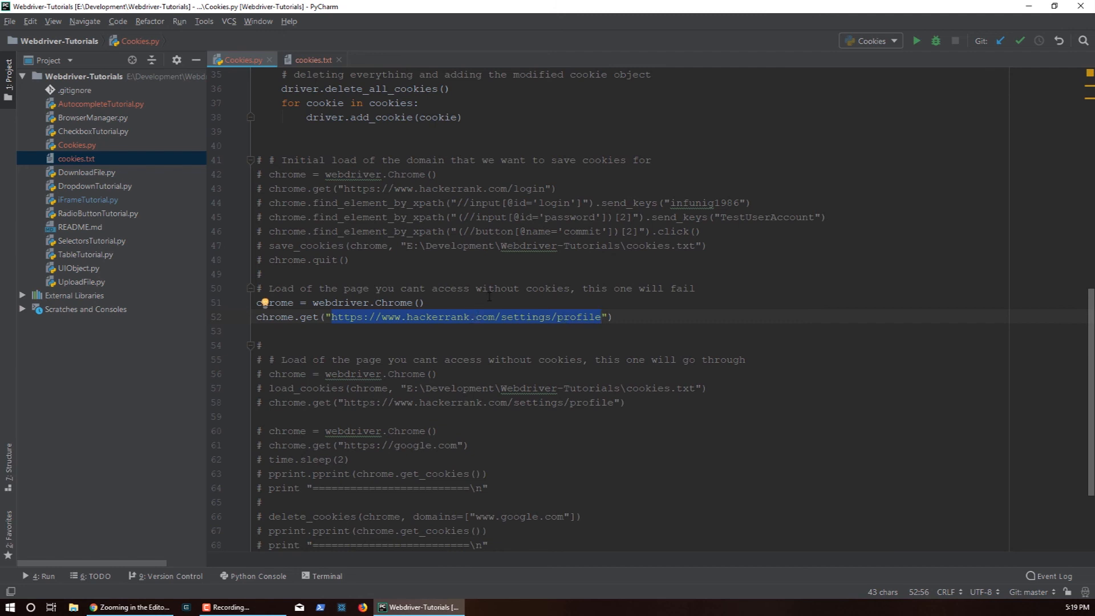
left_click(424, 303)
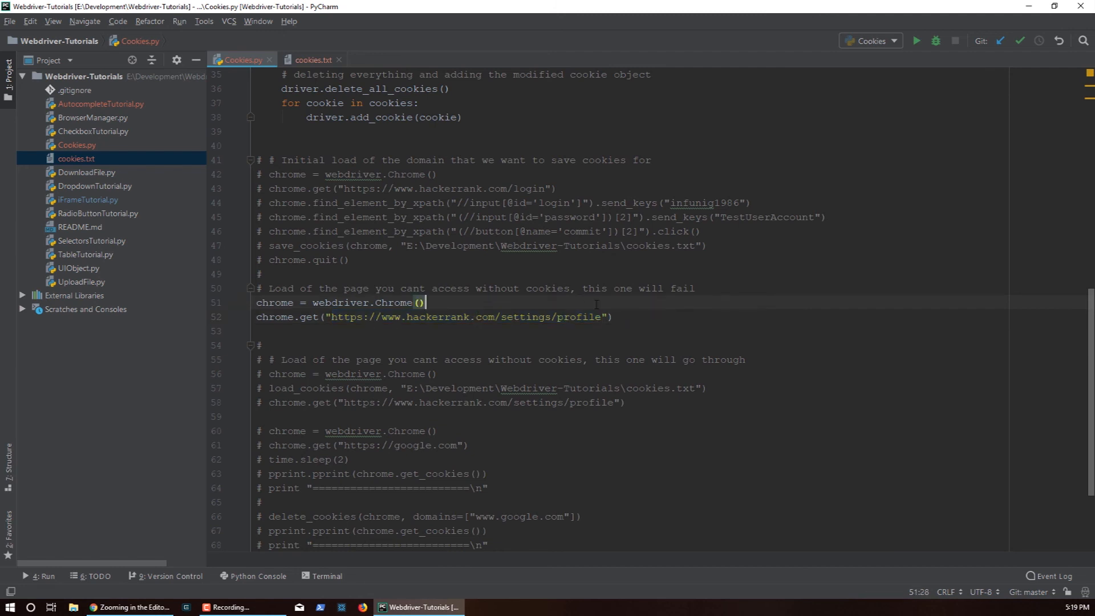
left_click(916, 41)
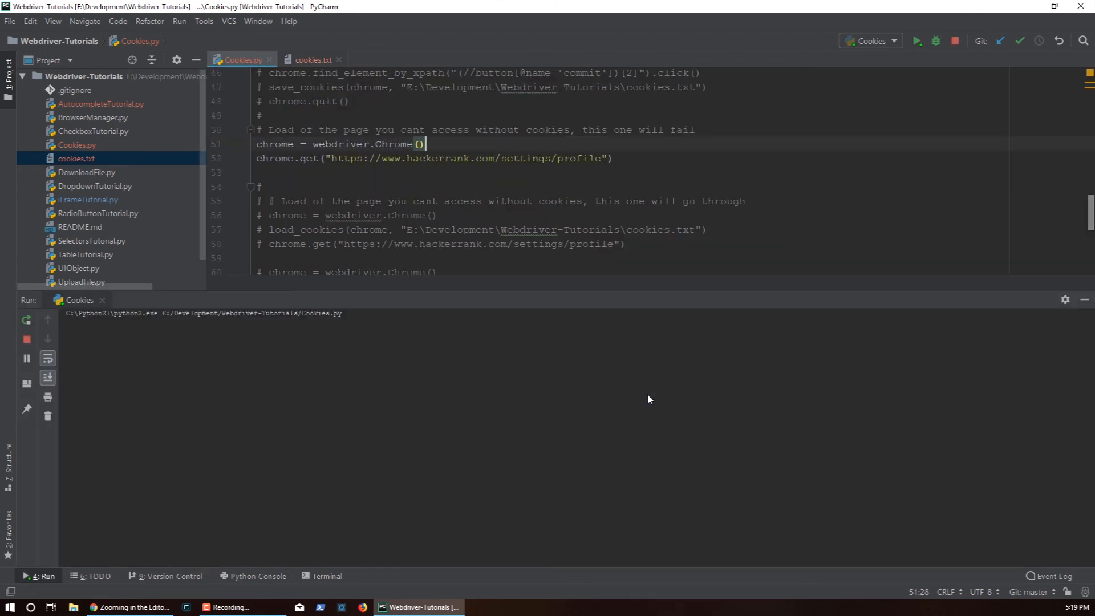
left_click(917, 41)
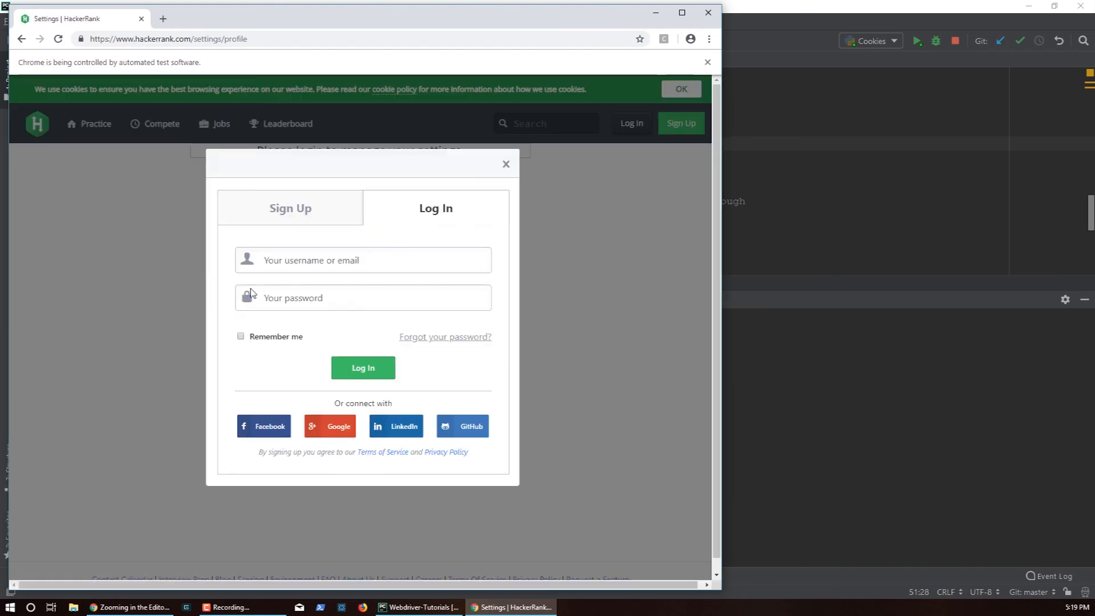
- Scroll Chrome's hackerrank.com/settings/profile page, which shows the Log In dialog
scroll("up", 3)
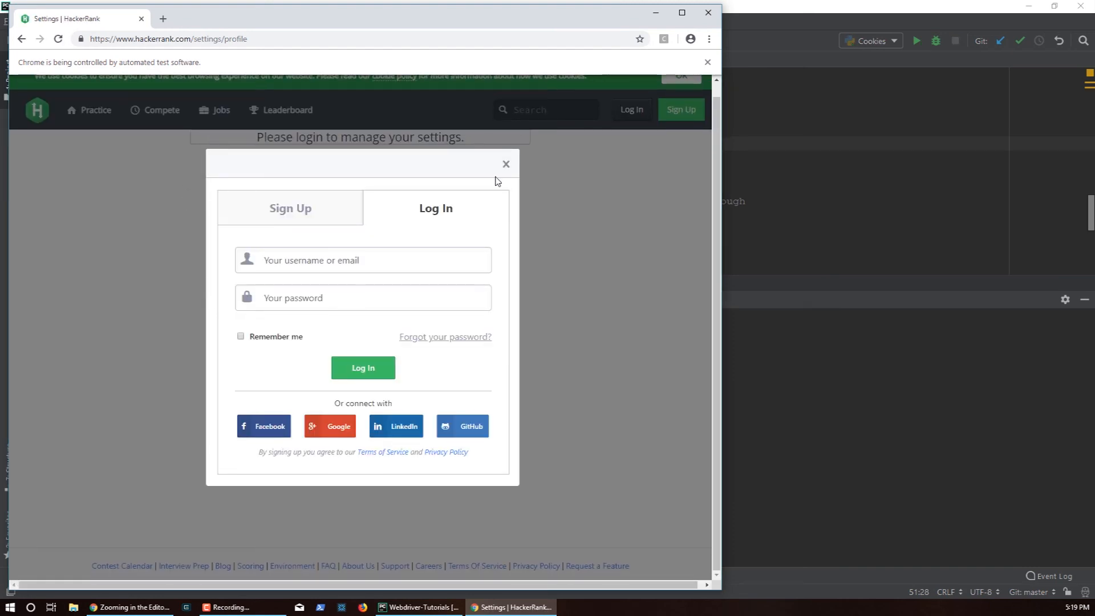
mouse_move(304, 140)
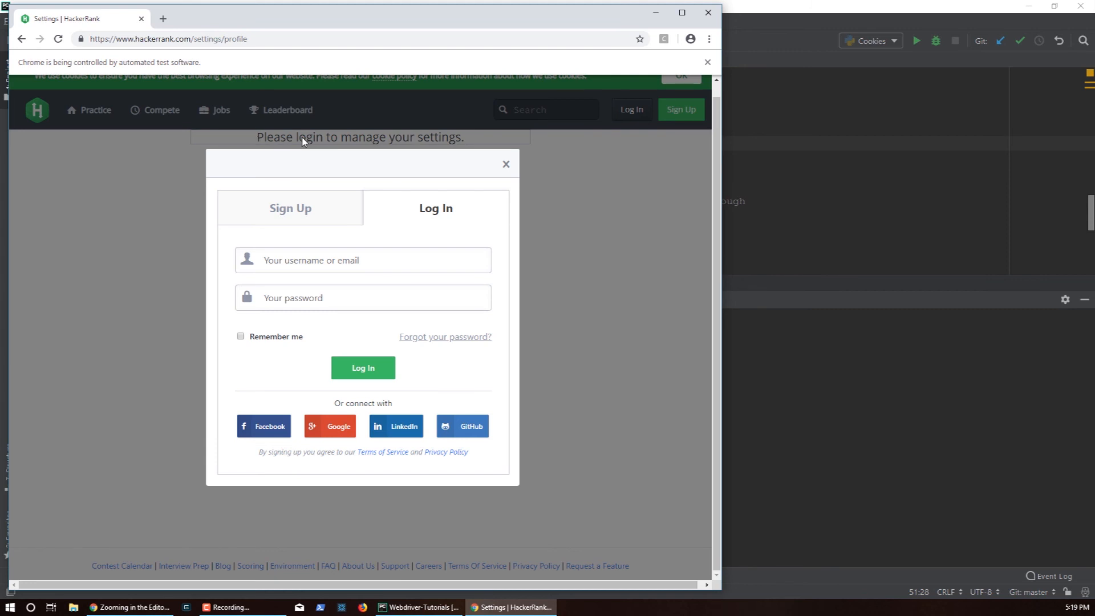
mouse_move(395, 151)
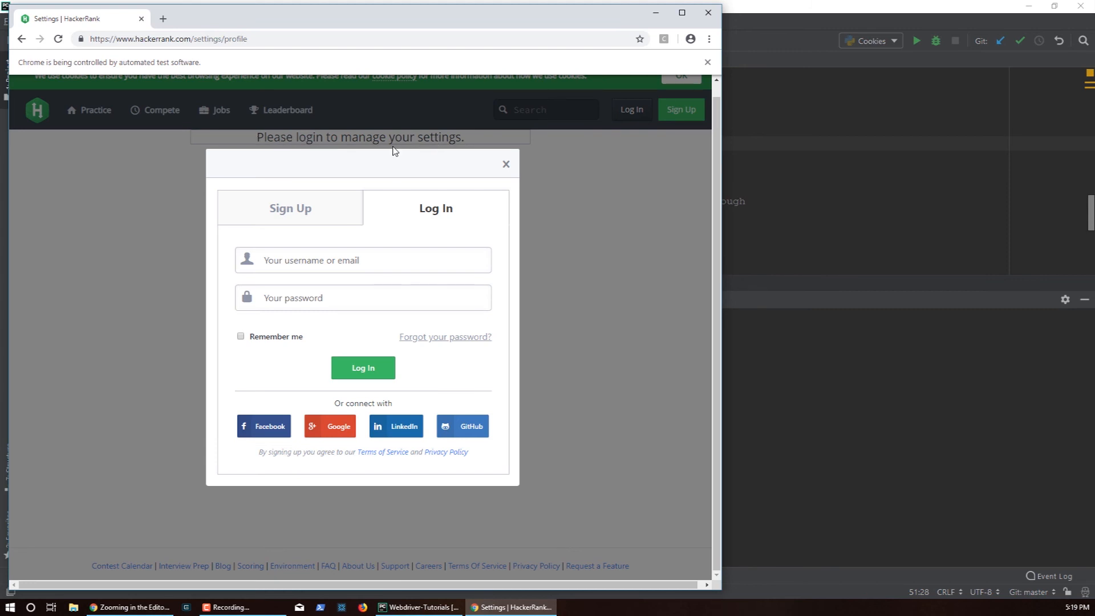
mouse_move(708, 12)
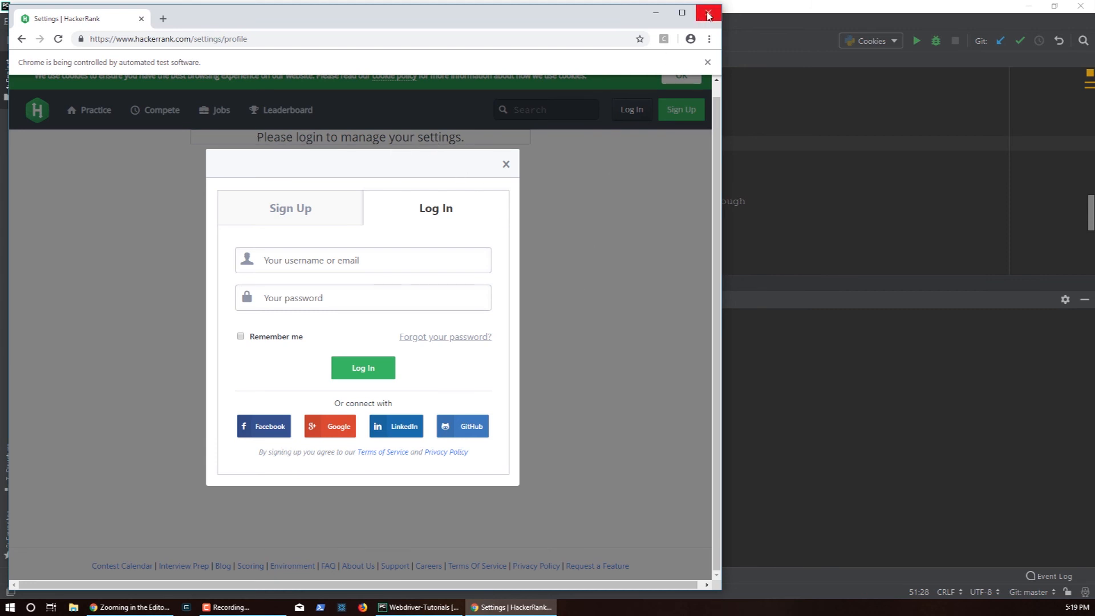
left_click(707, 13)
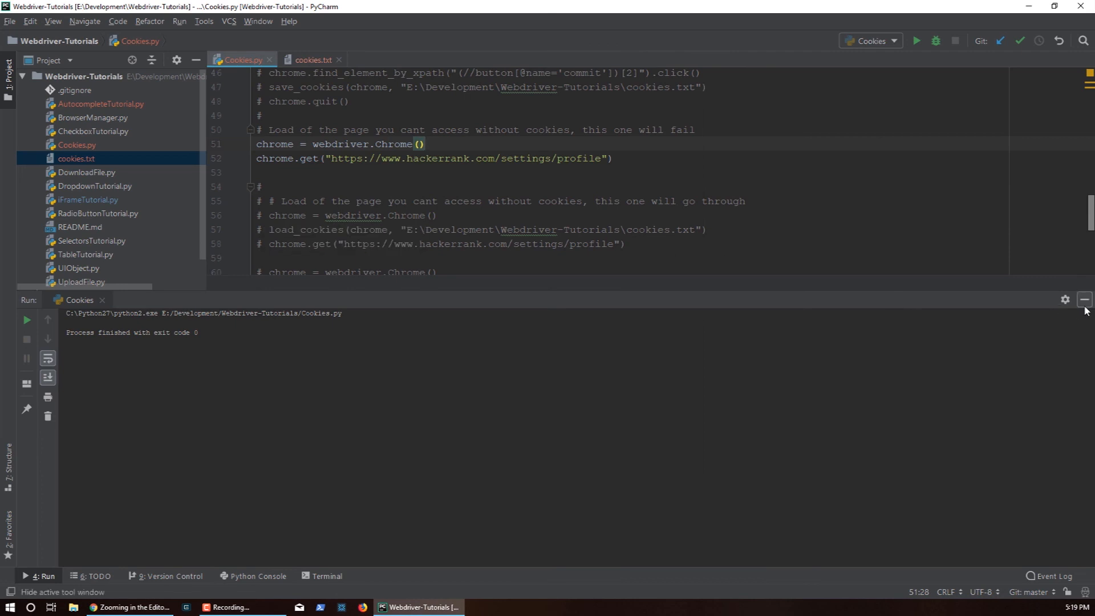
left_click(1084, 300)
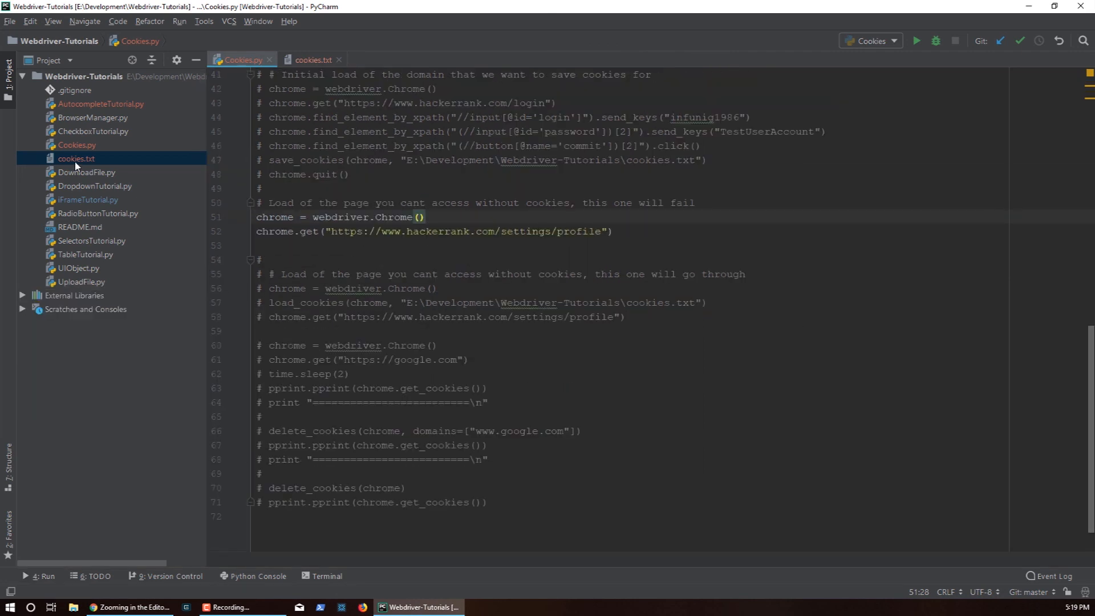
left_click(75, 158)
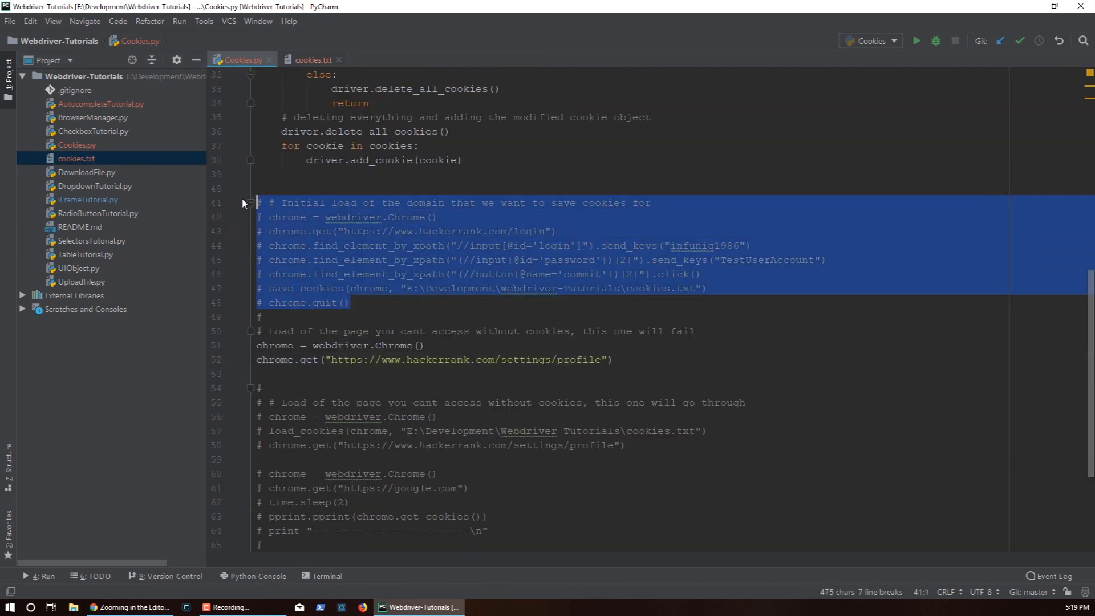
key("ctrl+slash")
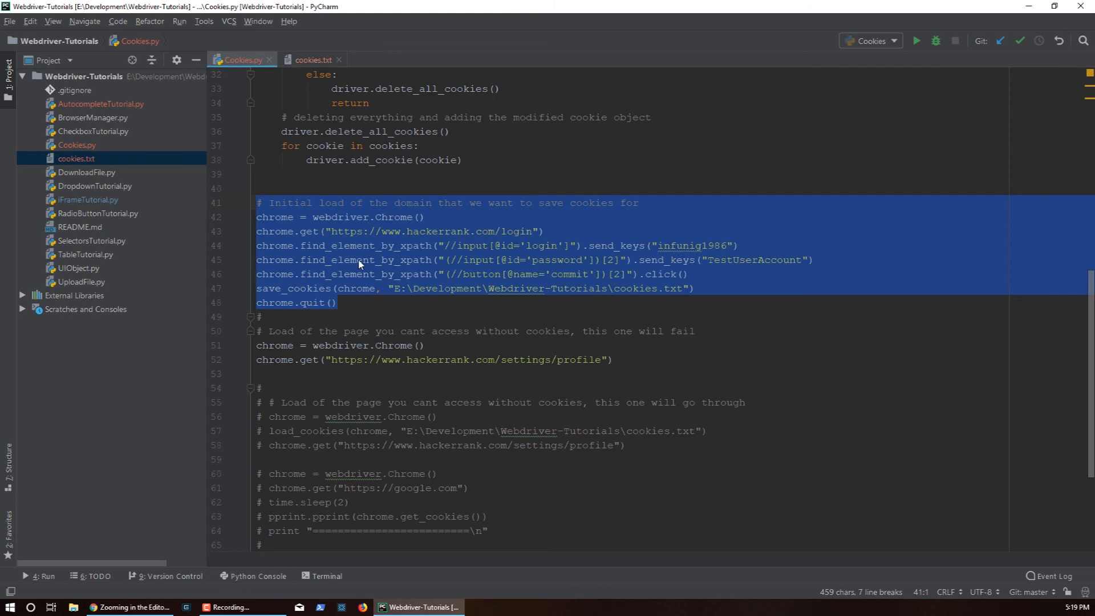
left_click(358, 260)
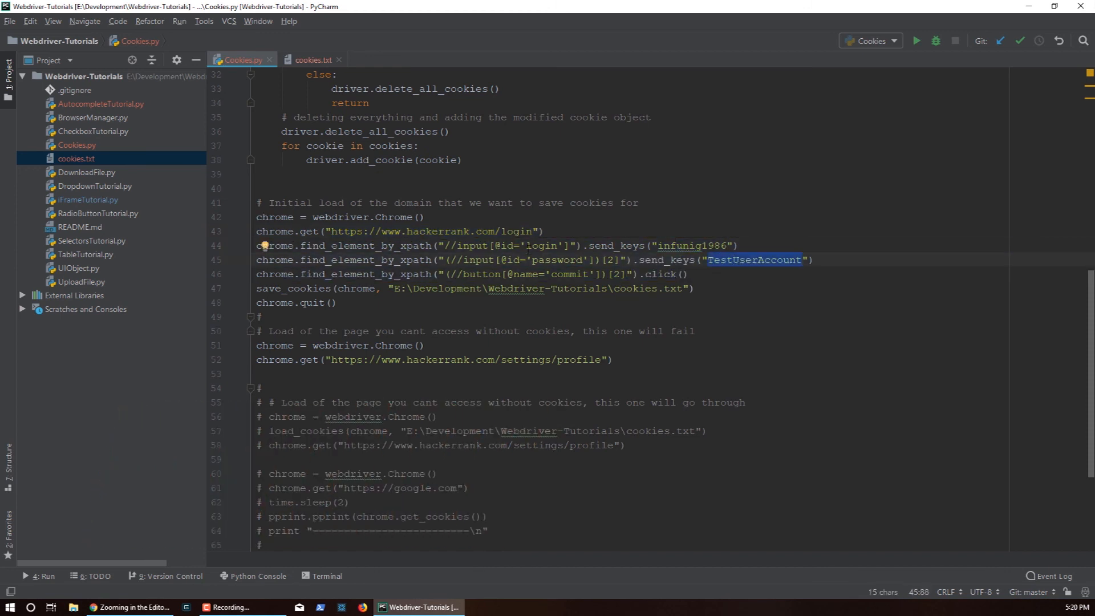
mouse_move(691, 245)
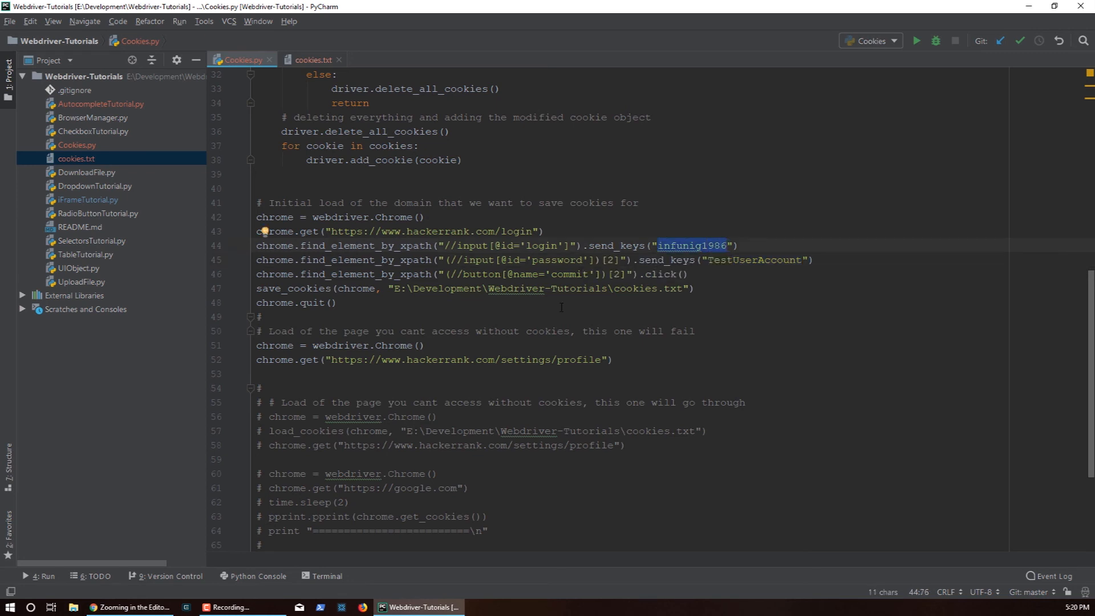
left_click(564, 274)
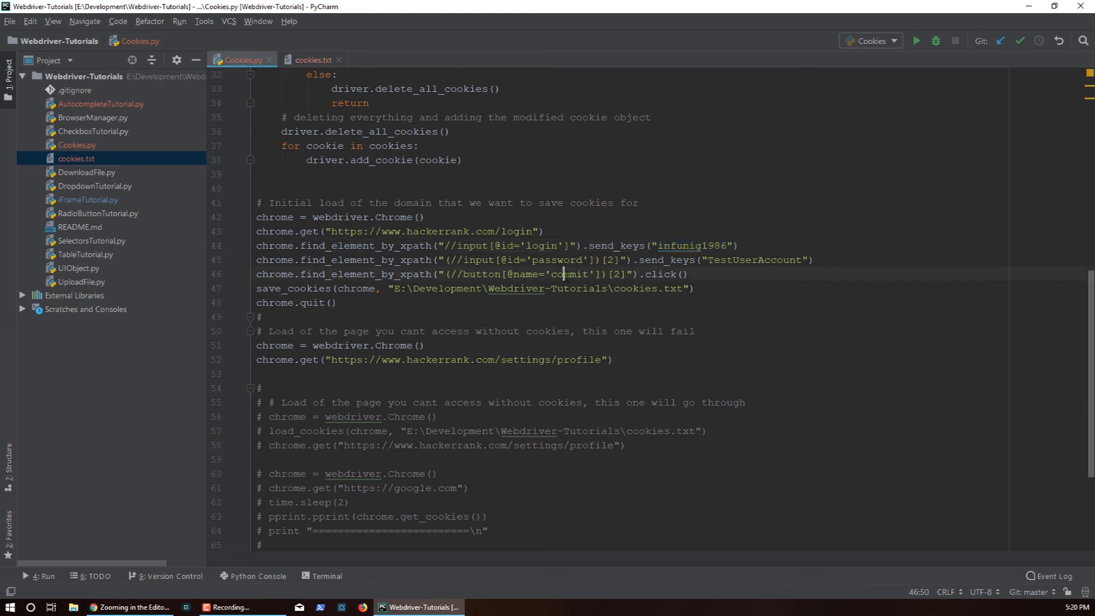
double_click(569, 274)
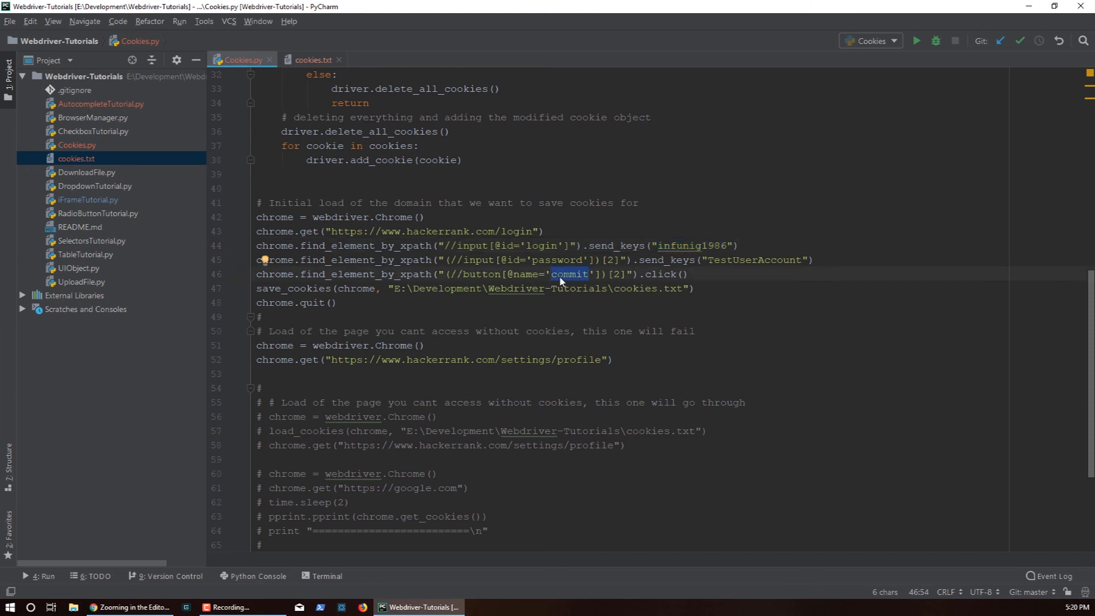
mouse_move(515, 289)
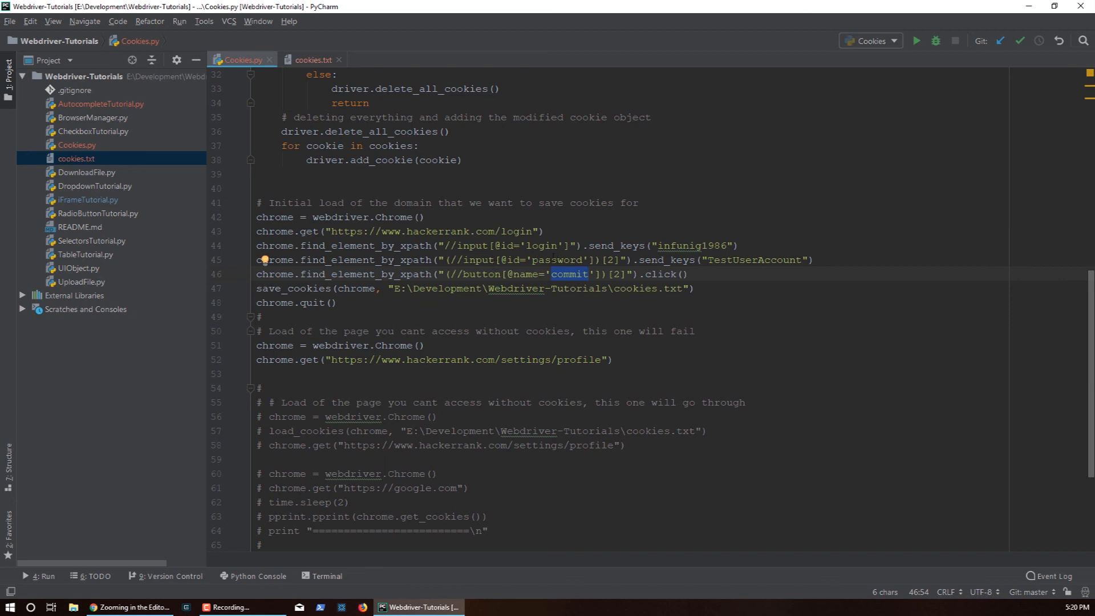
double_click(557, 260)
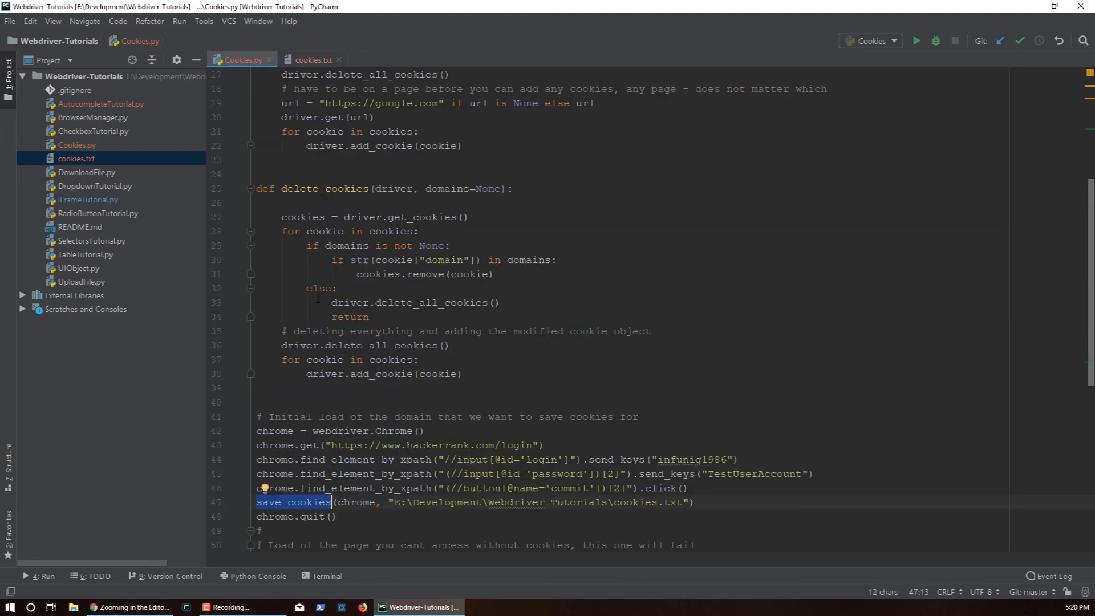
scroll("down", 3)
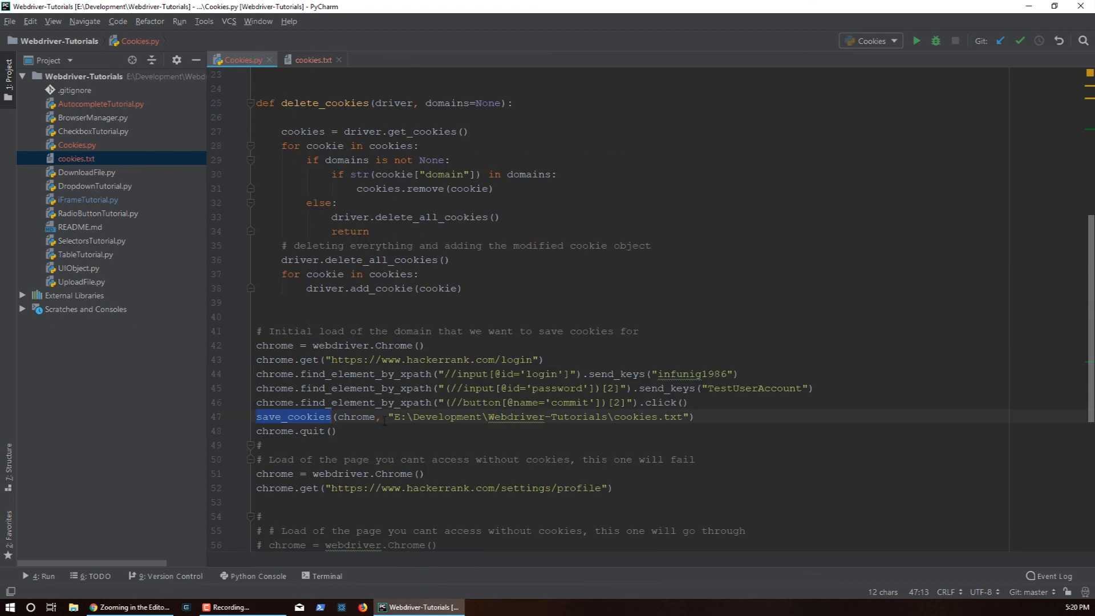
double_click(356, 416)
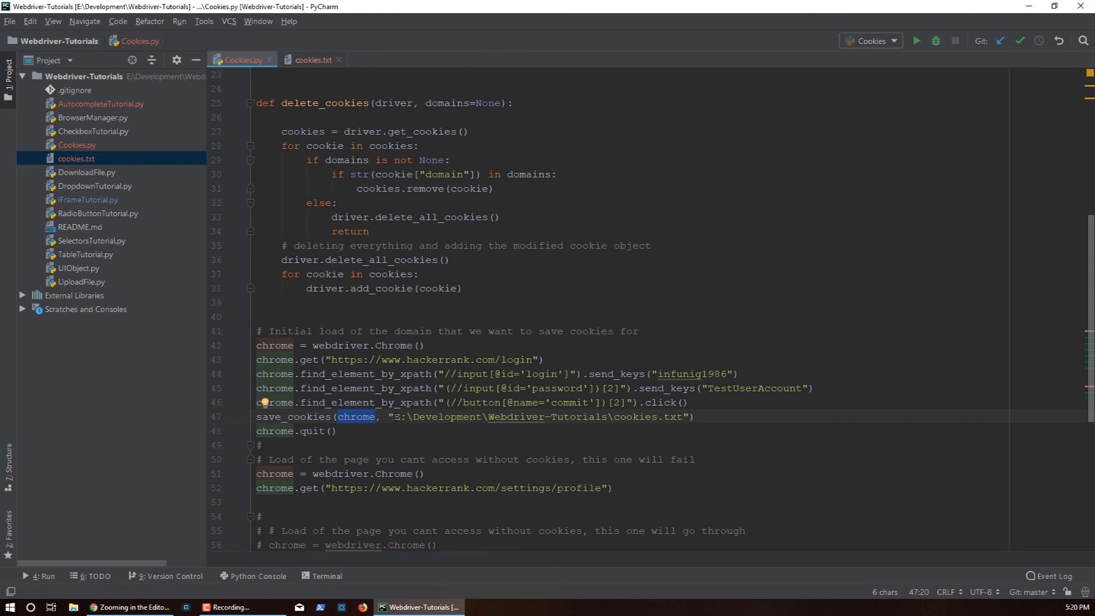
left_click(76, 159)
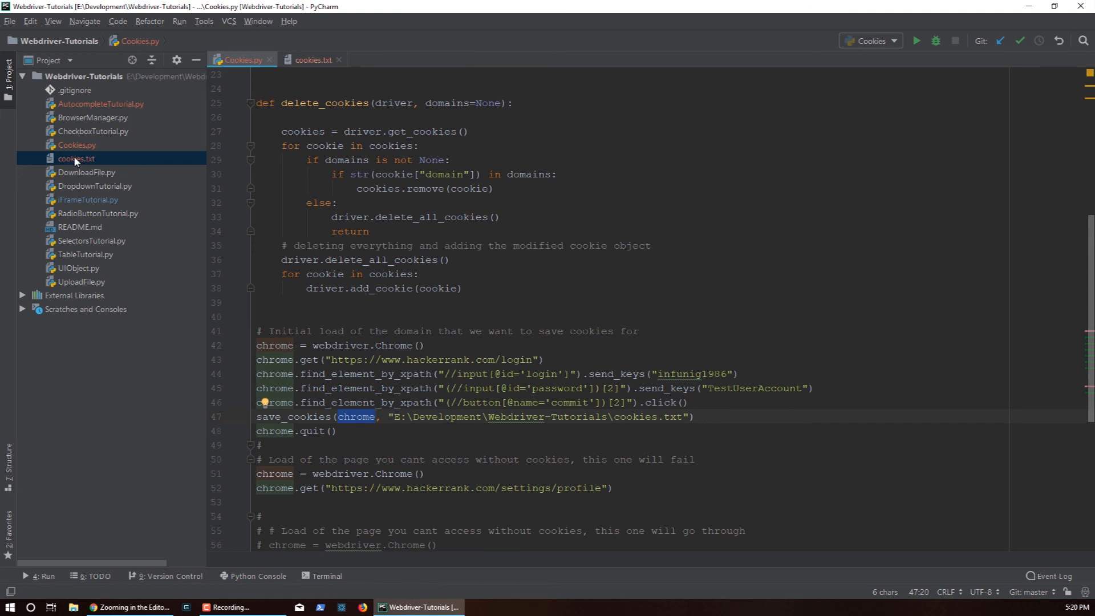
scroll("down", 3)
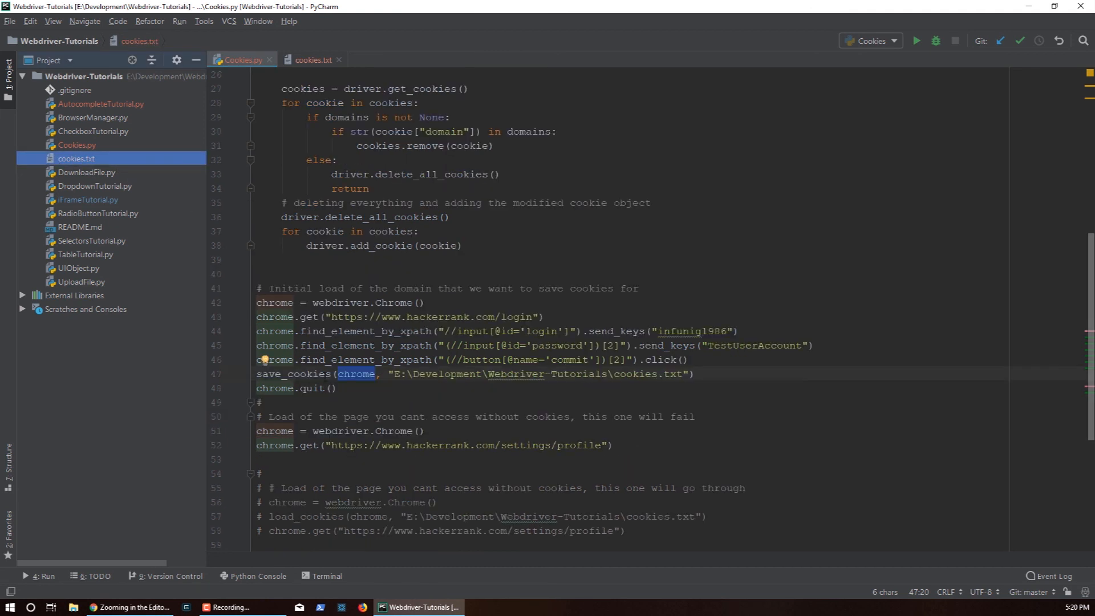
scroll("down", 3)
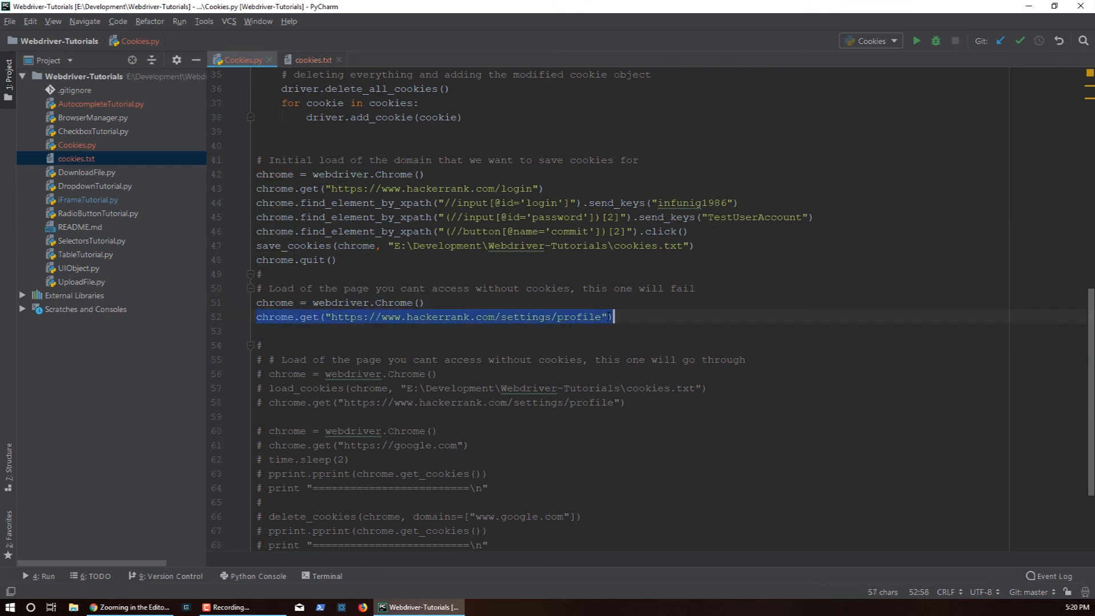
- Check the newly active block that calls load_cookies with the chrome driver
scroll("down", 3)
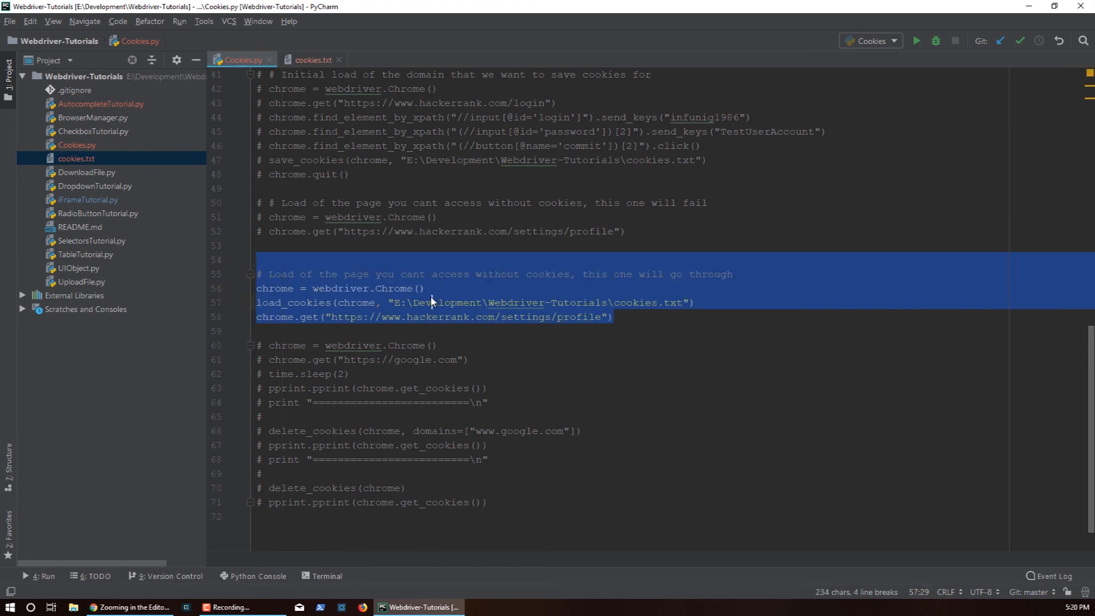
left_click(432, 302)
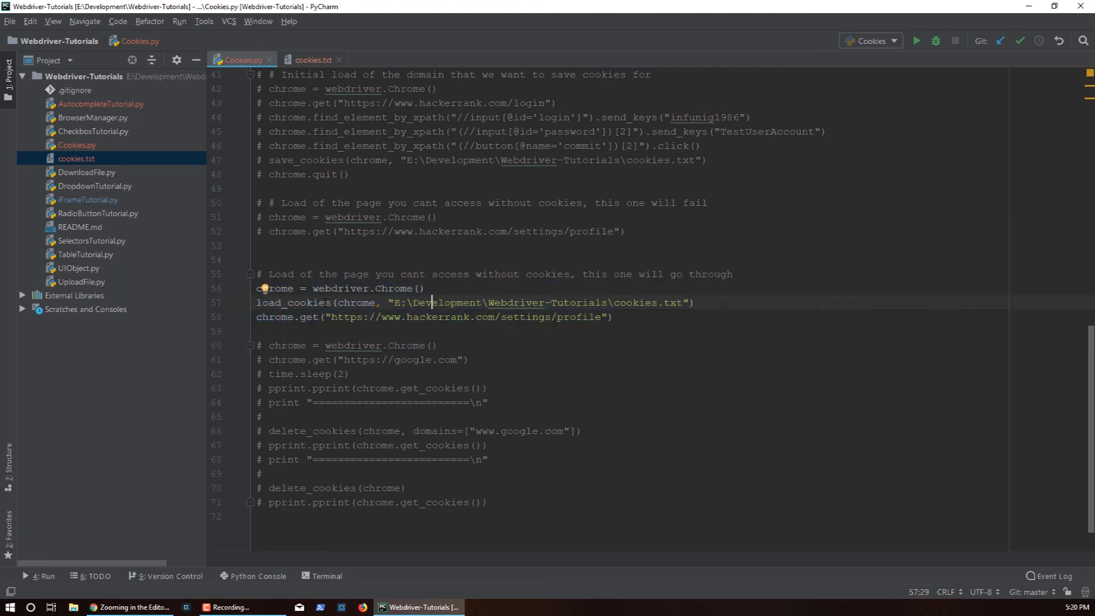
double_click(356, 302)
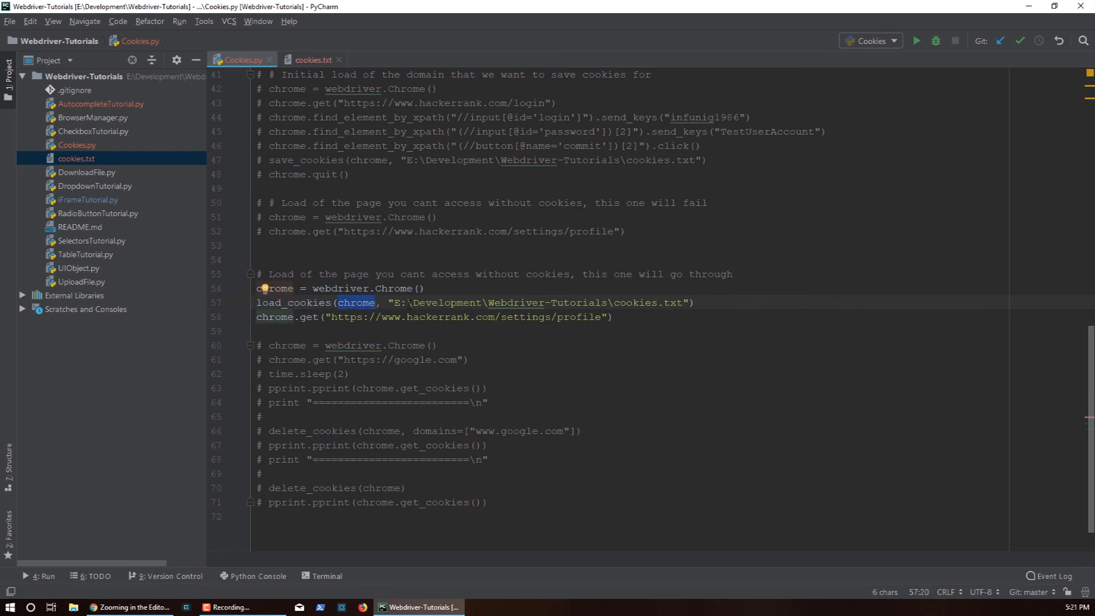
left_click(336, 316)
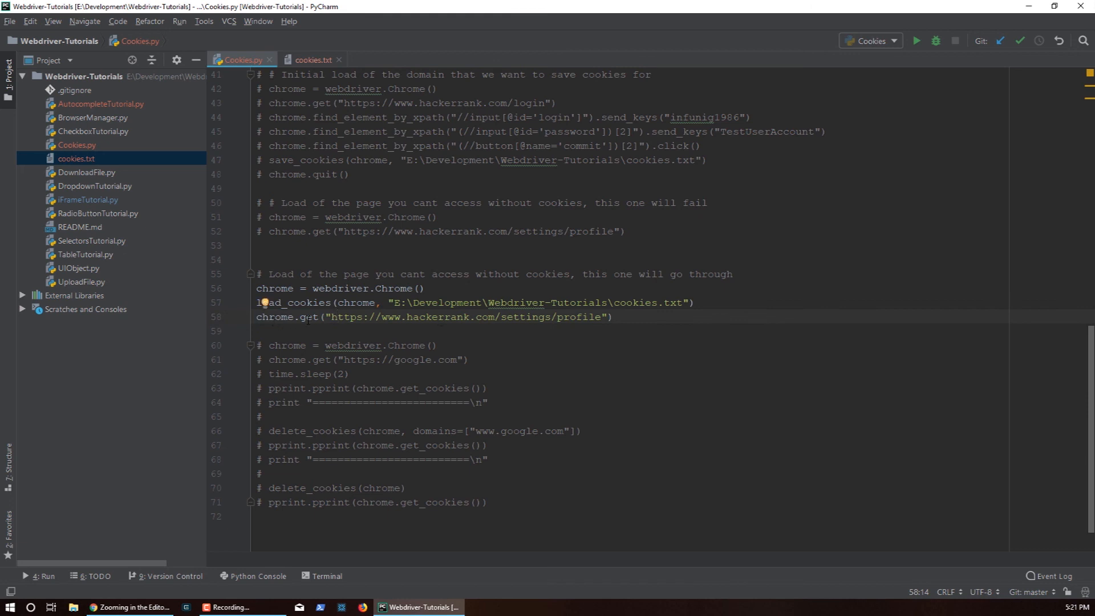
- Run 'Cookies' from the editor's right-click menu to load the settings page logged in
right_click(440, 316)
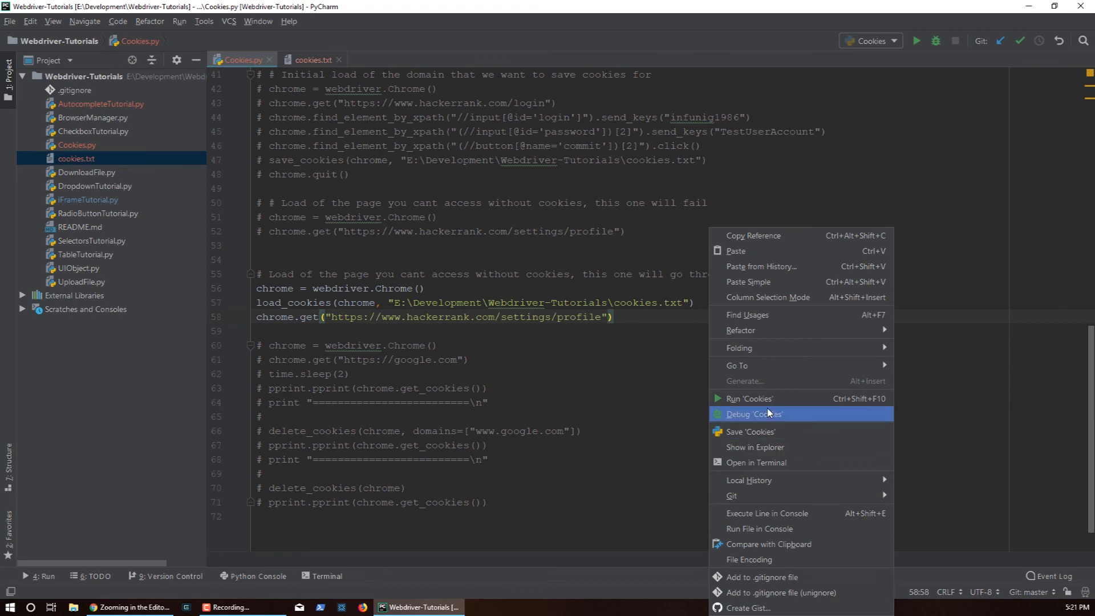
left_click(750, 398)
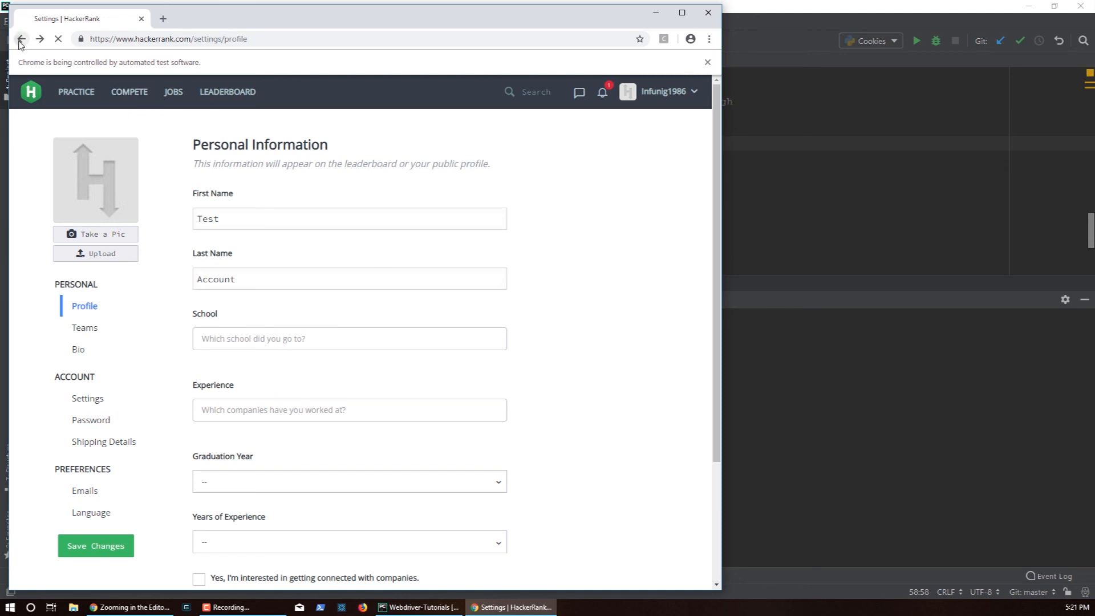
left_click(22, 39)
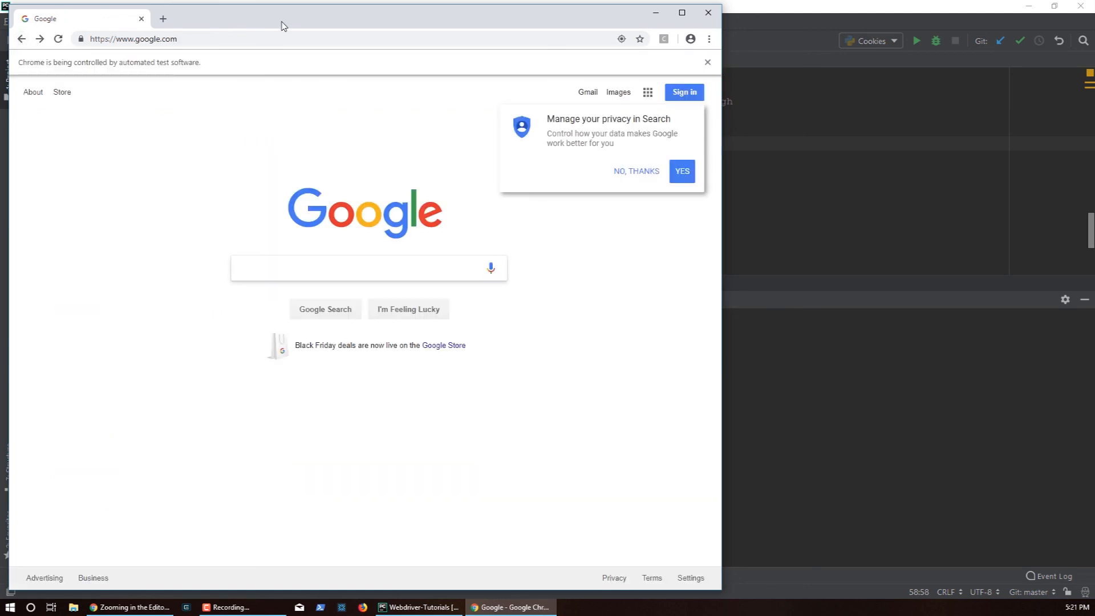
mouse_move(289, 63)
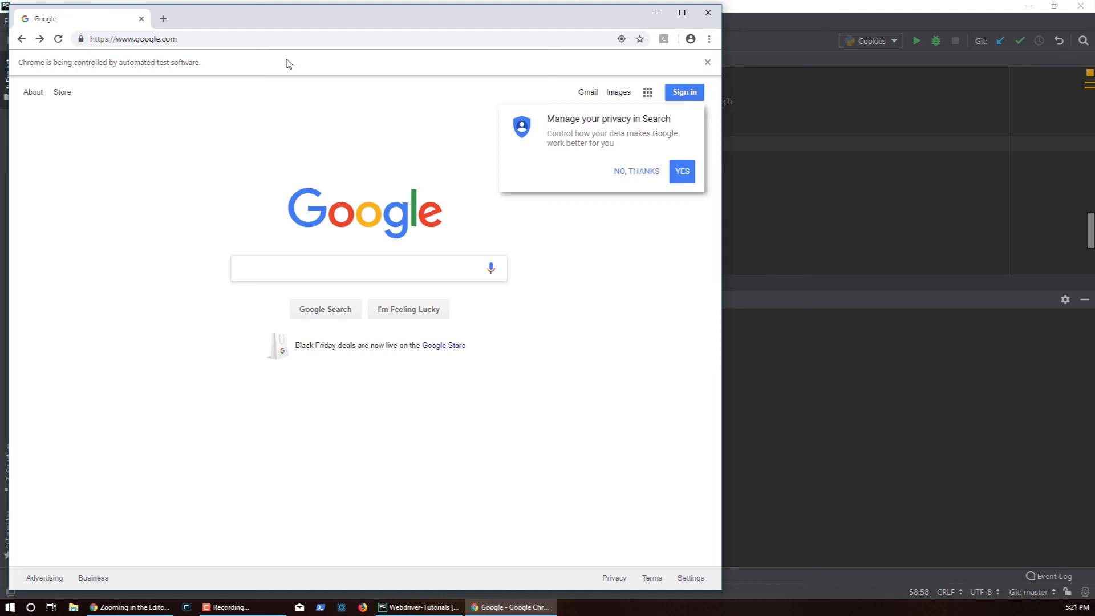
left_click(58, 39)
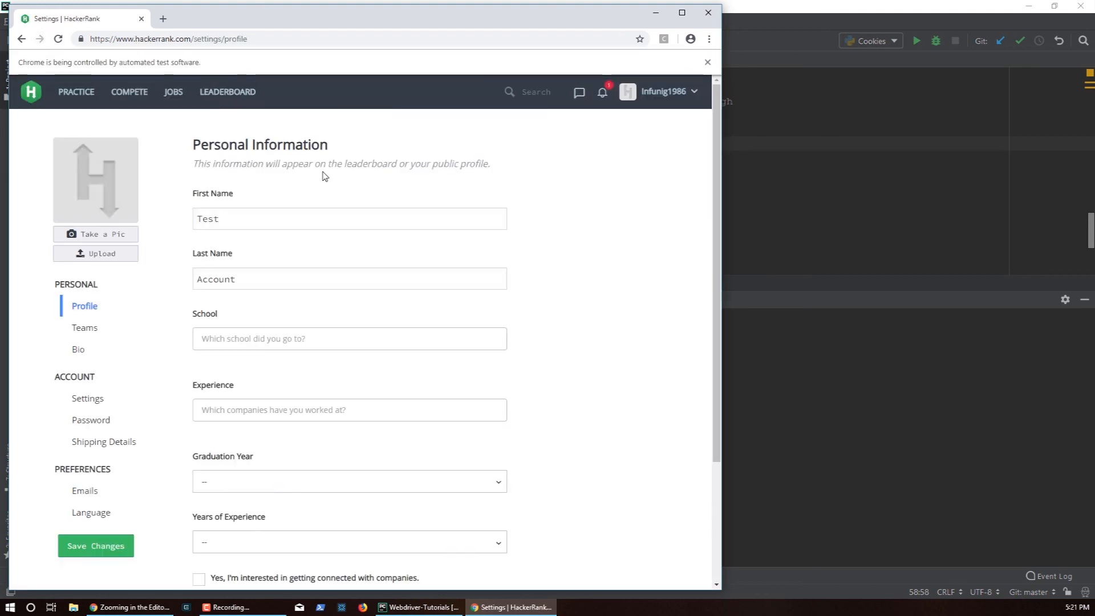
mouse_move(536, 429)
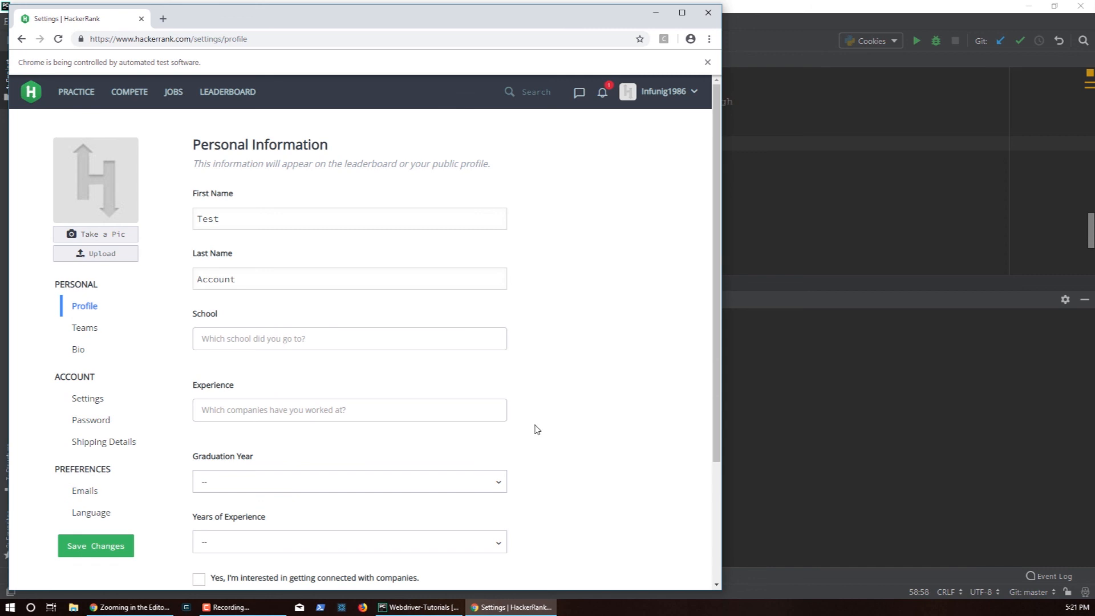
left_click(418, 606)
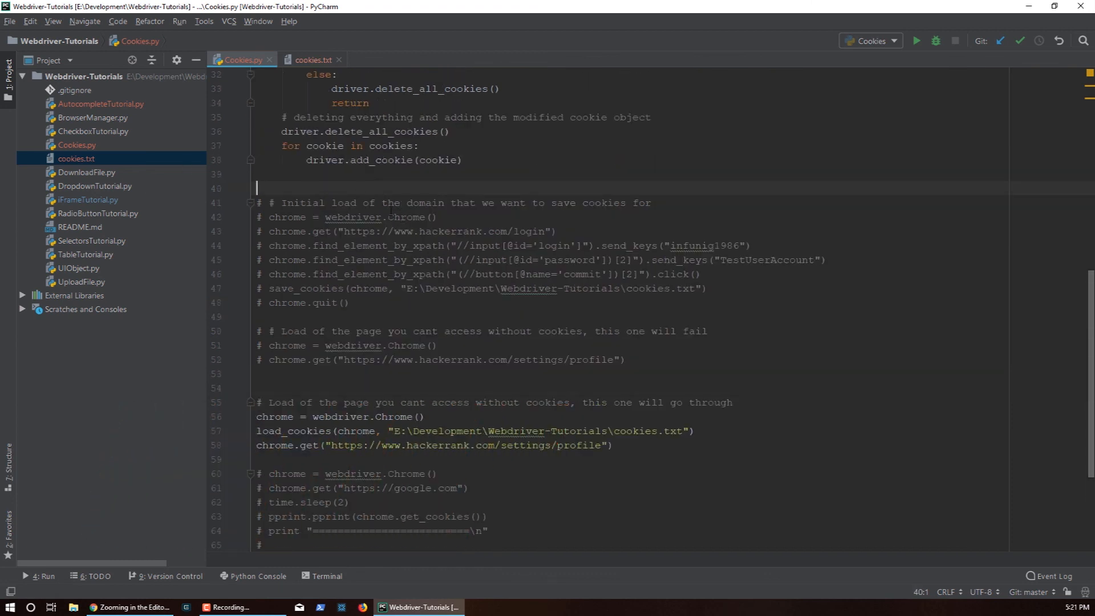
scroll("up", 3)
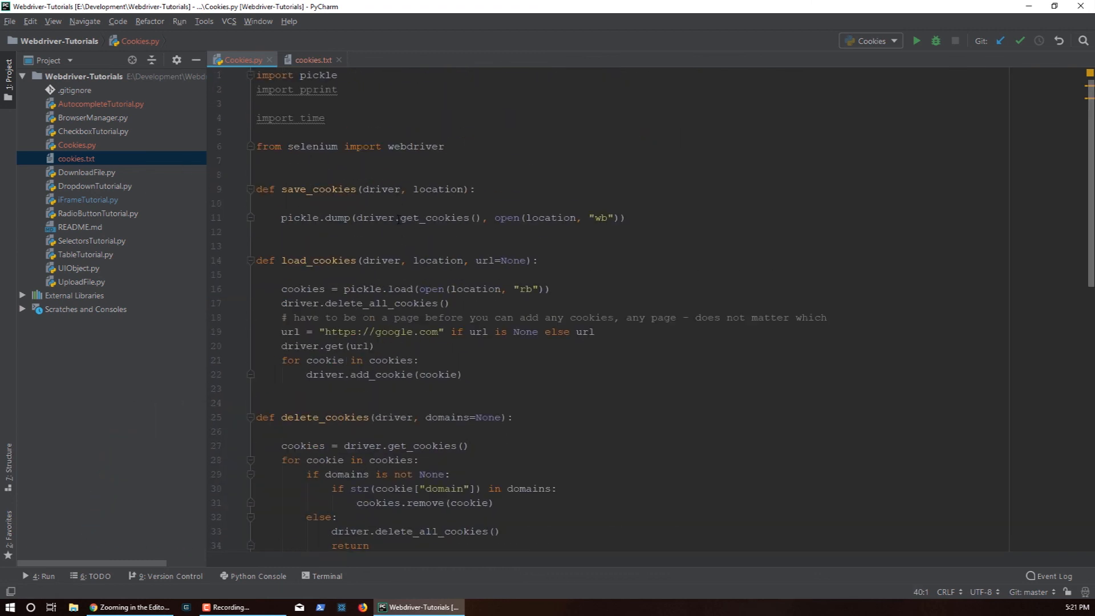
scroll("down", 3)
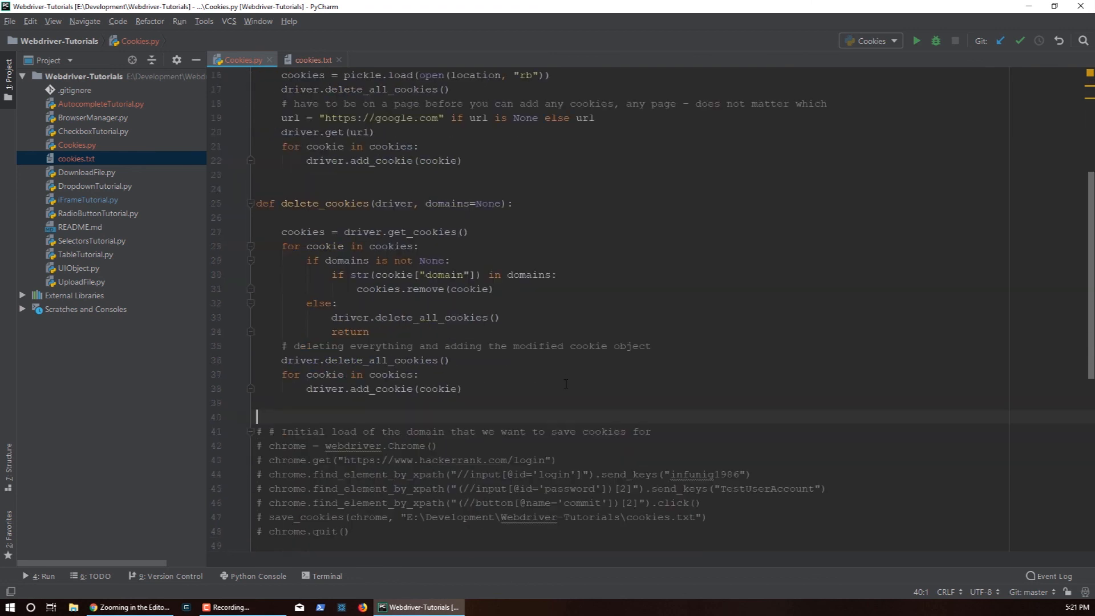
scroll("down", 3)
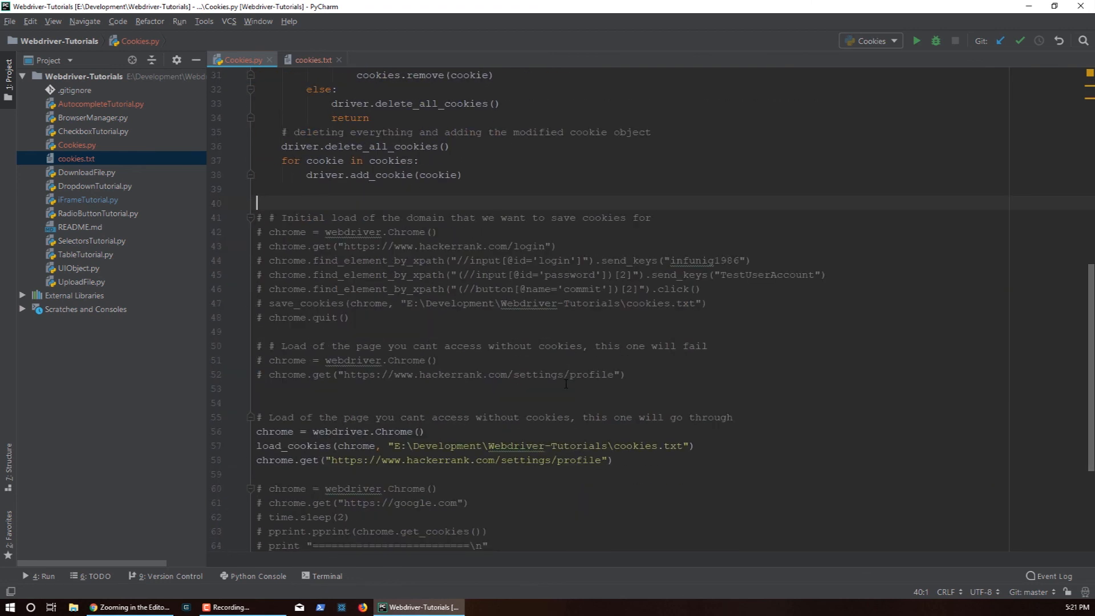
left_click(707, 302)
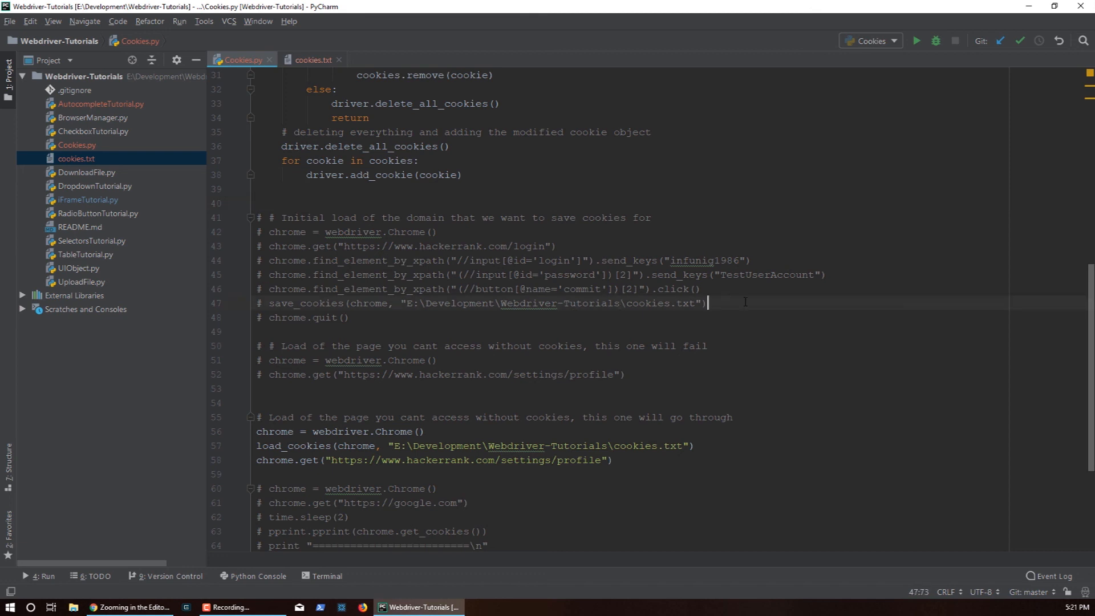